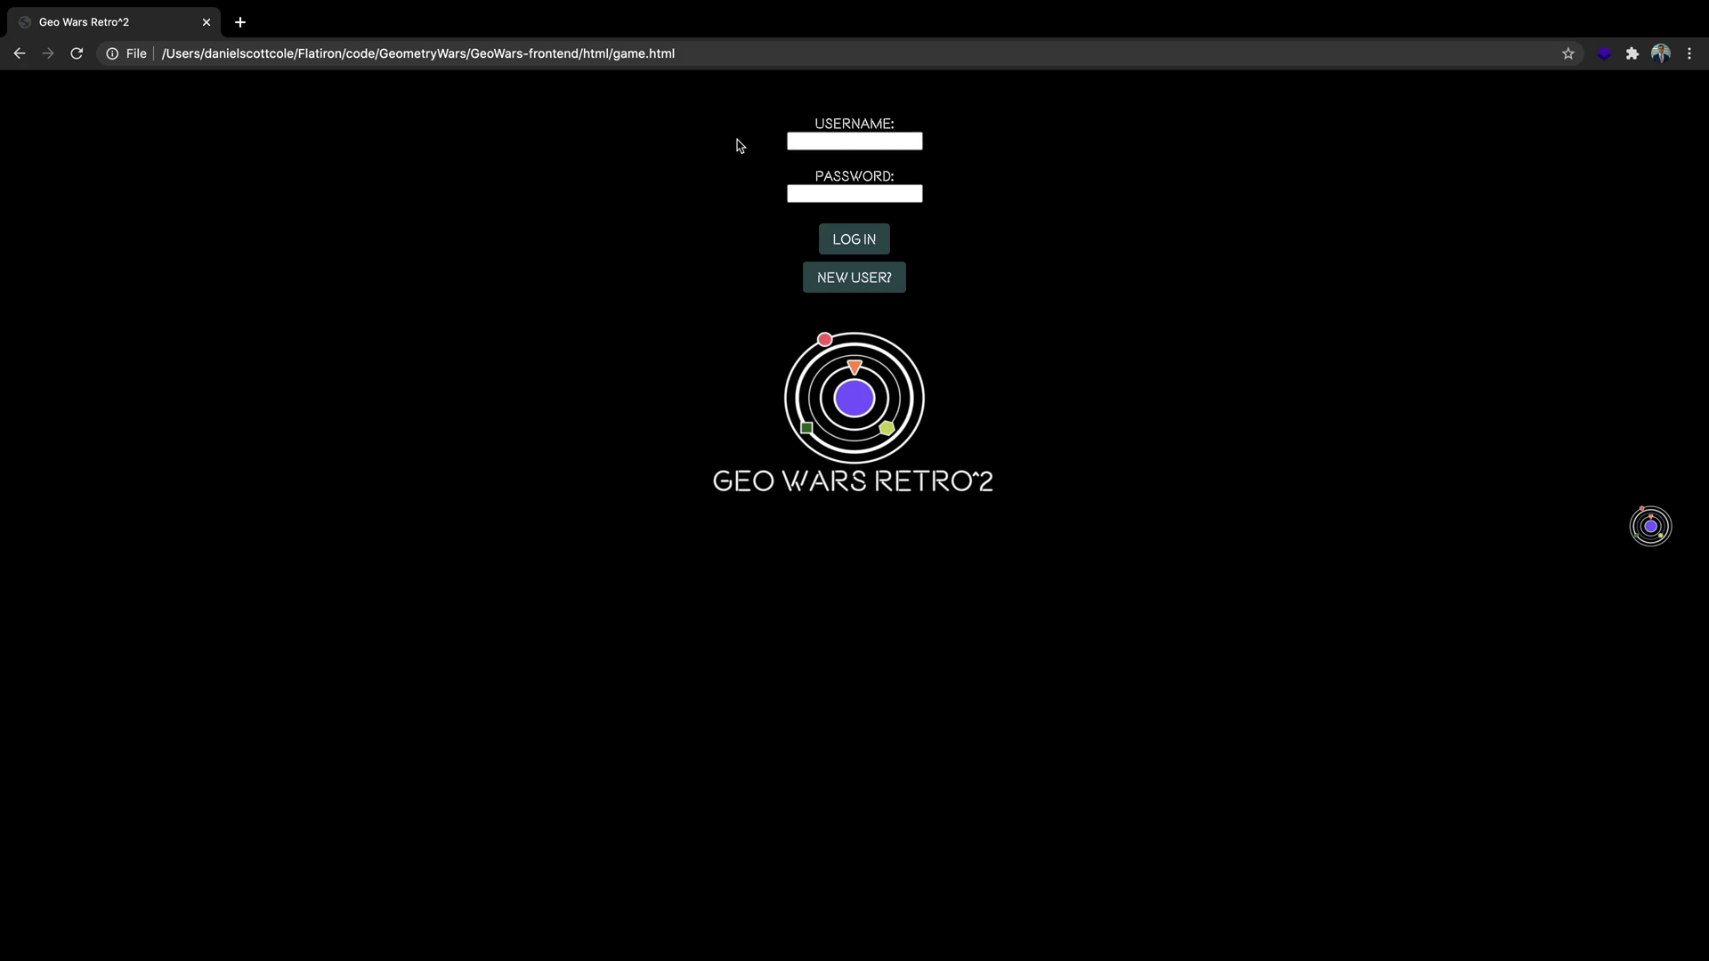
mouse_move(1069, 172)
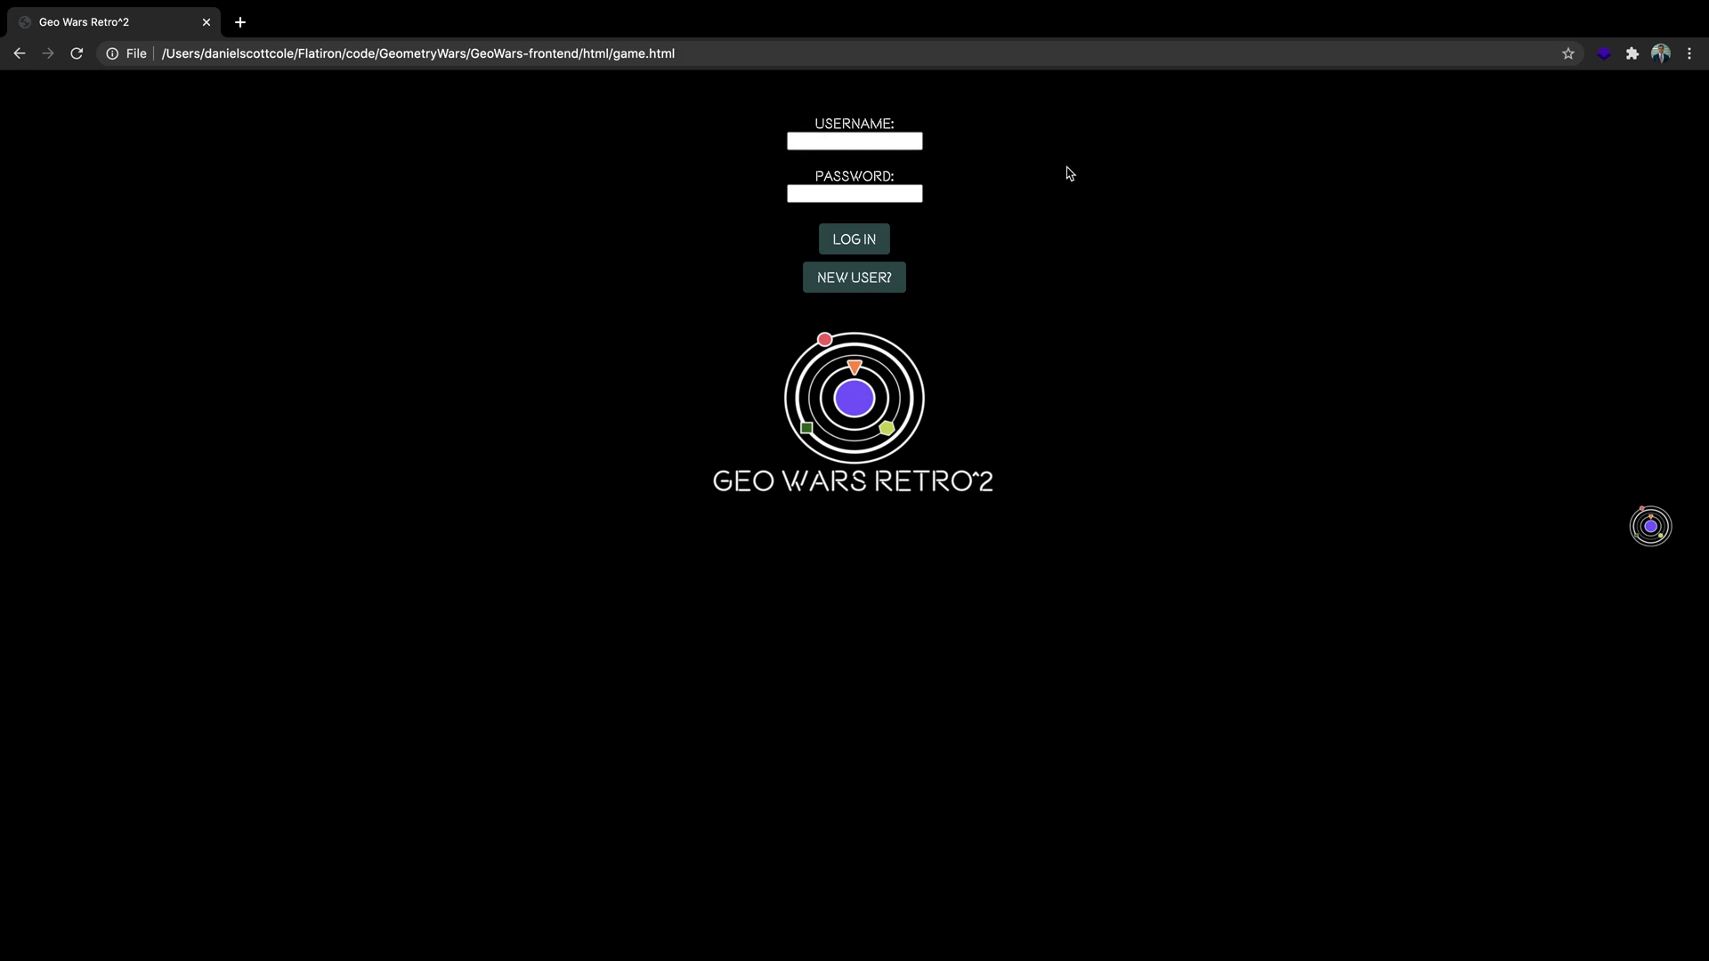
mouse_move(996, 179)
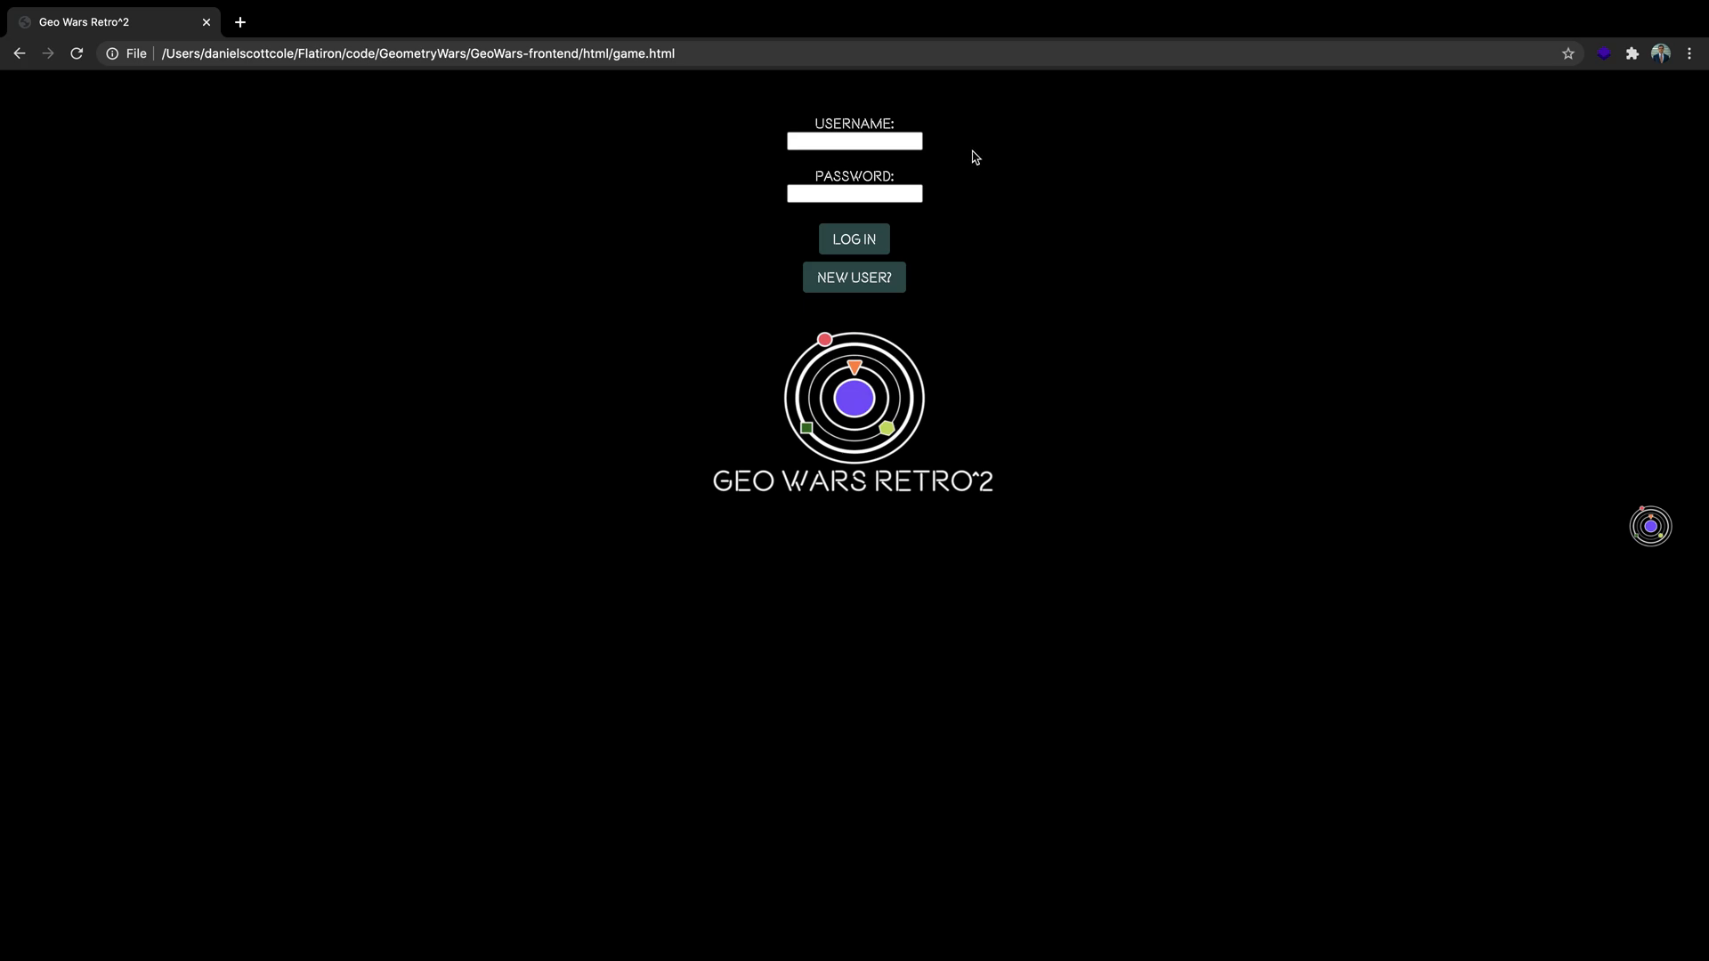
- Log in with the autofilled saved username and password 'password', which leads to the registration form
click(853, 141)
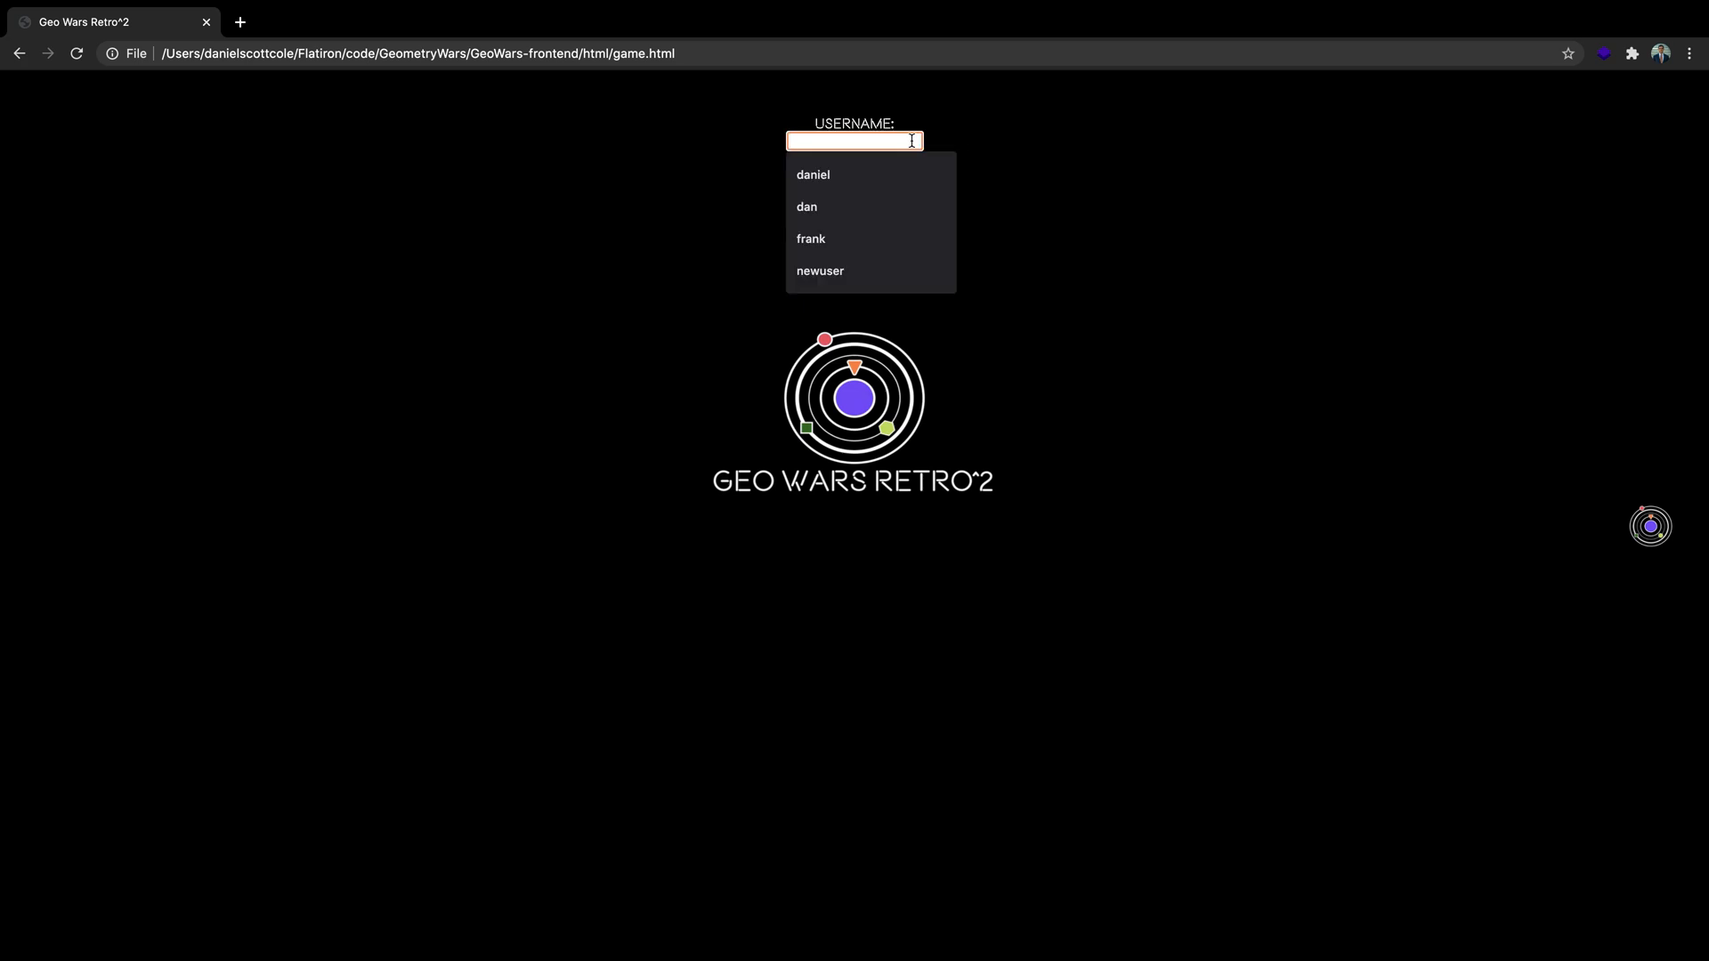
click(820, 270)
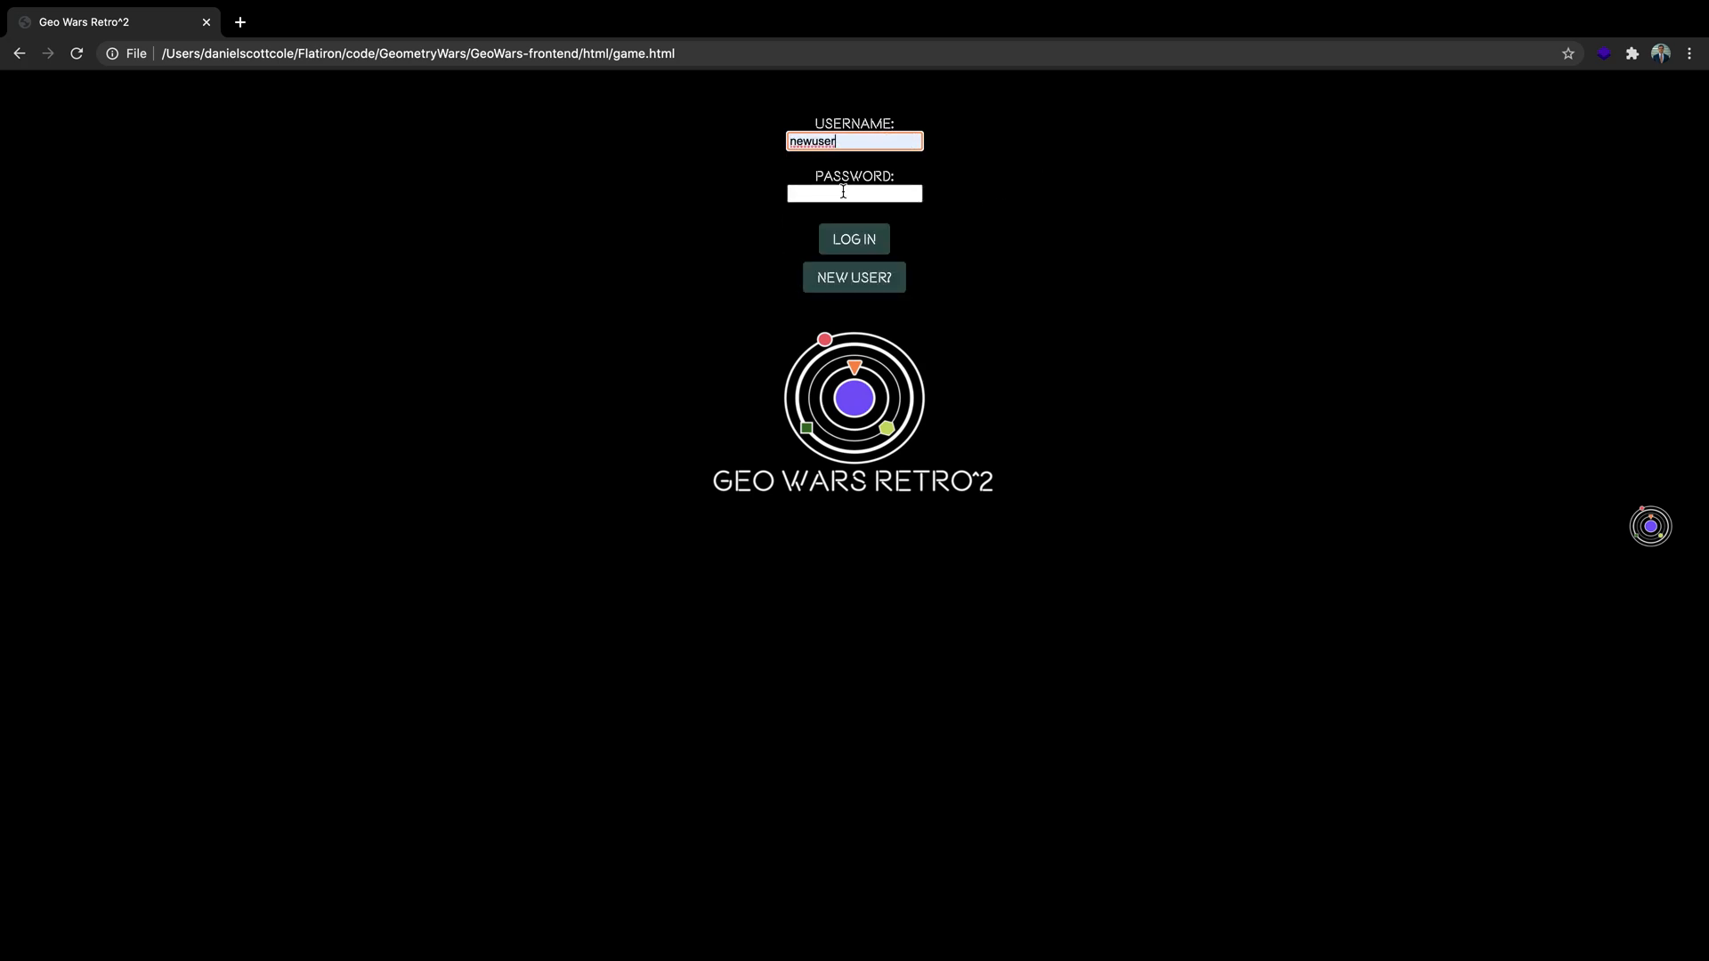
click(854, 193)
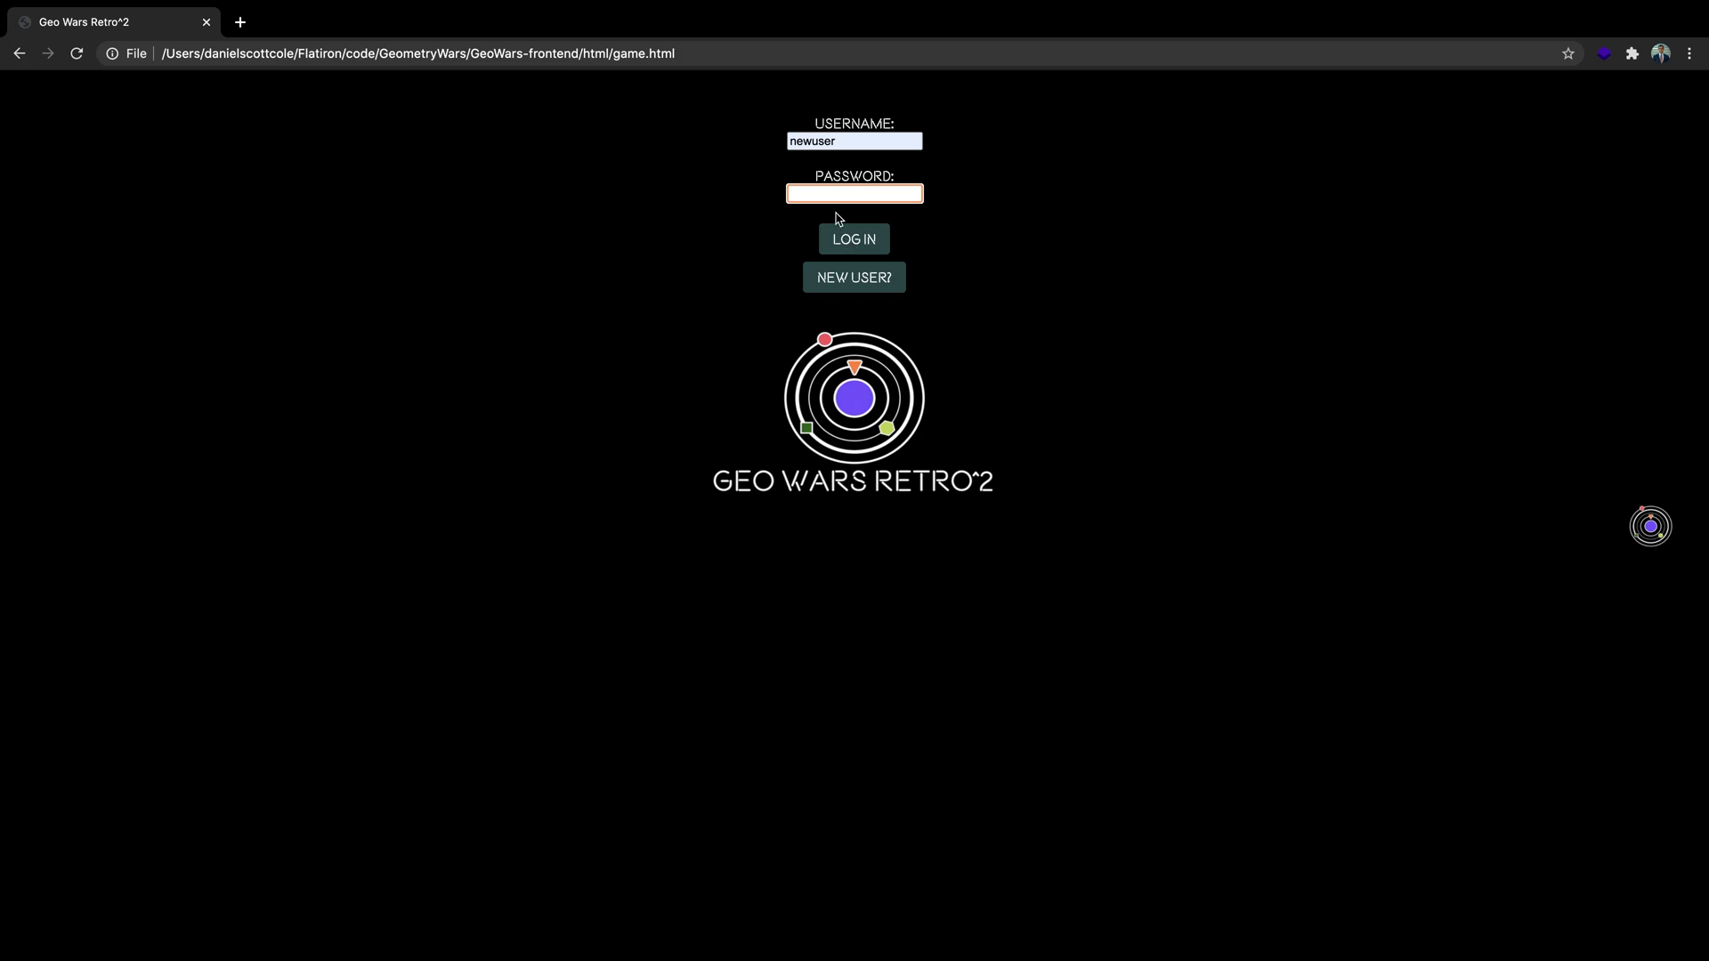
text(password)
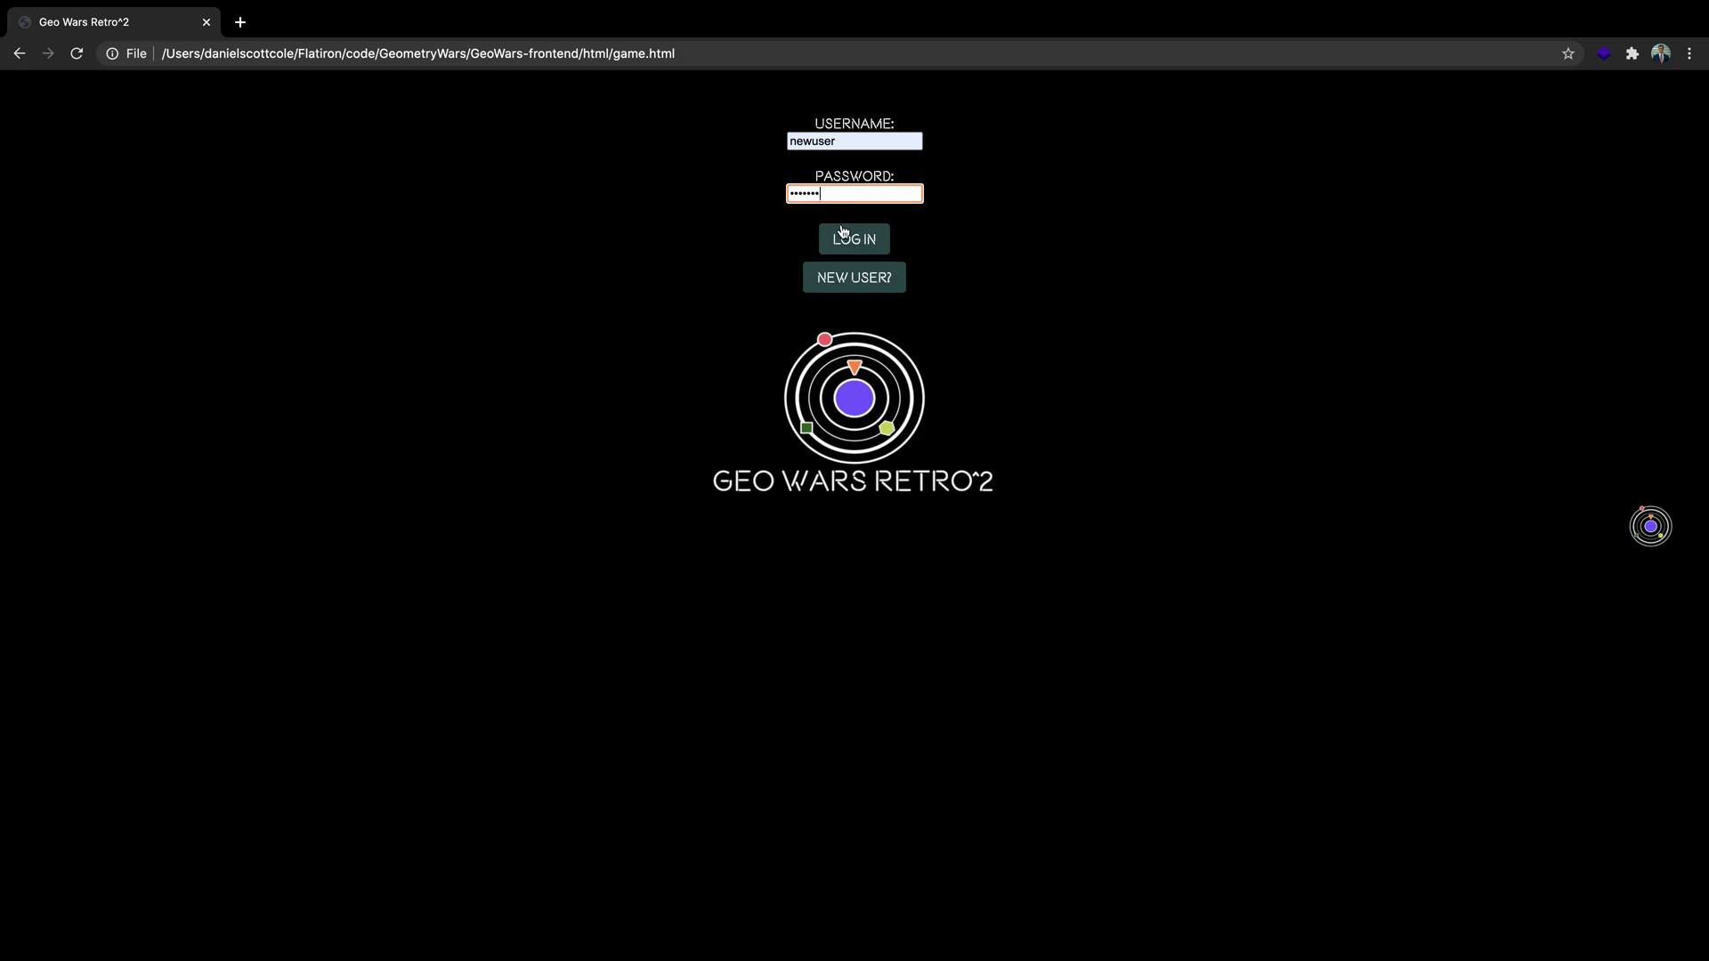
click(854, 238)
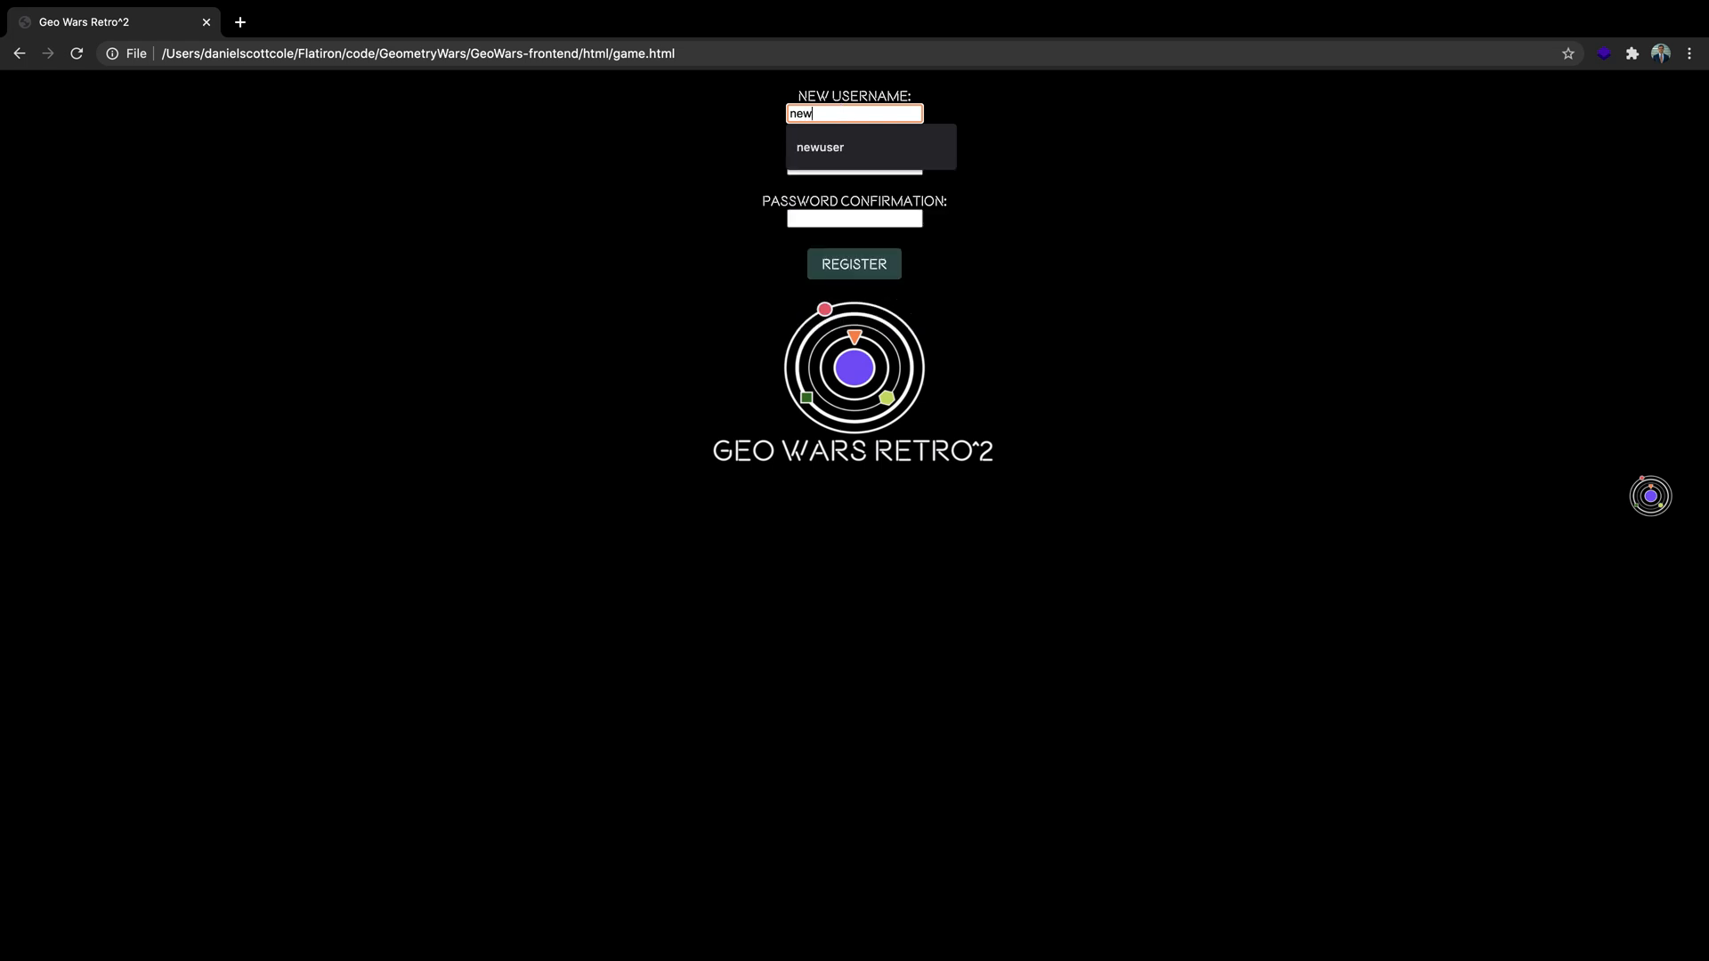
click(853, 147)
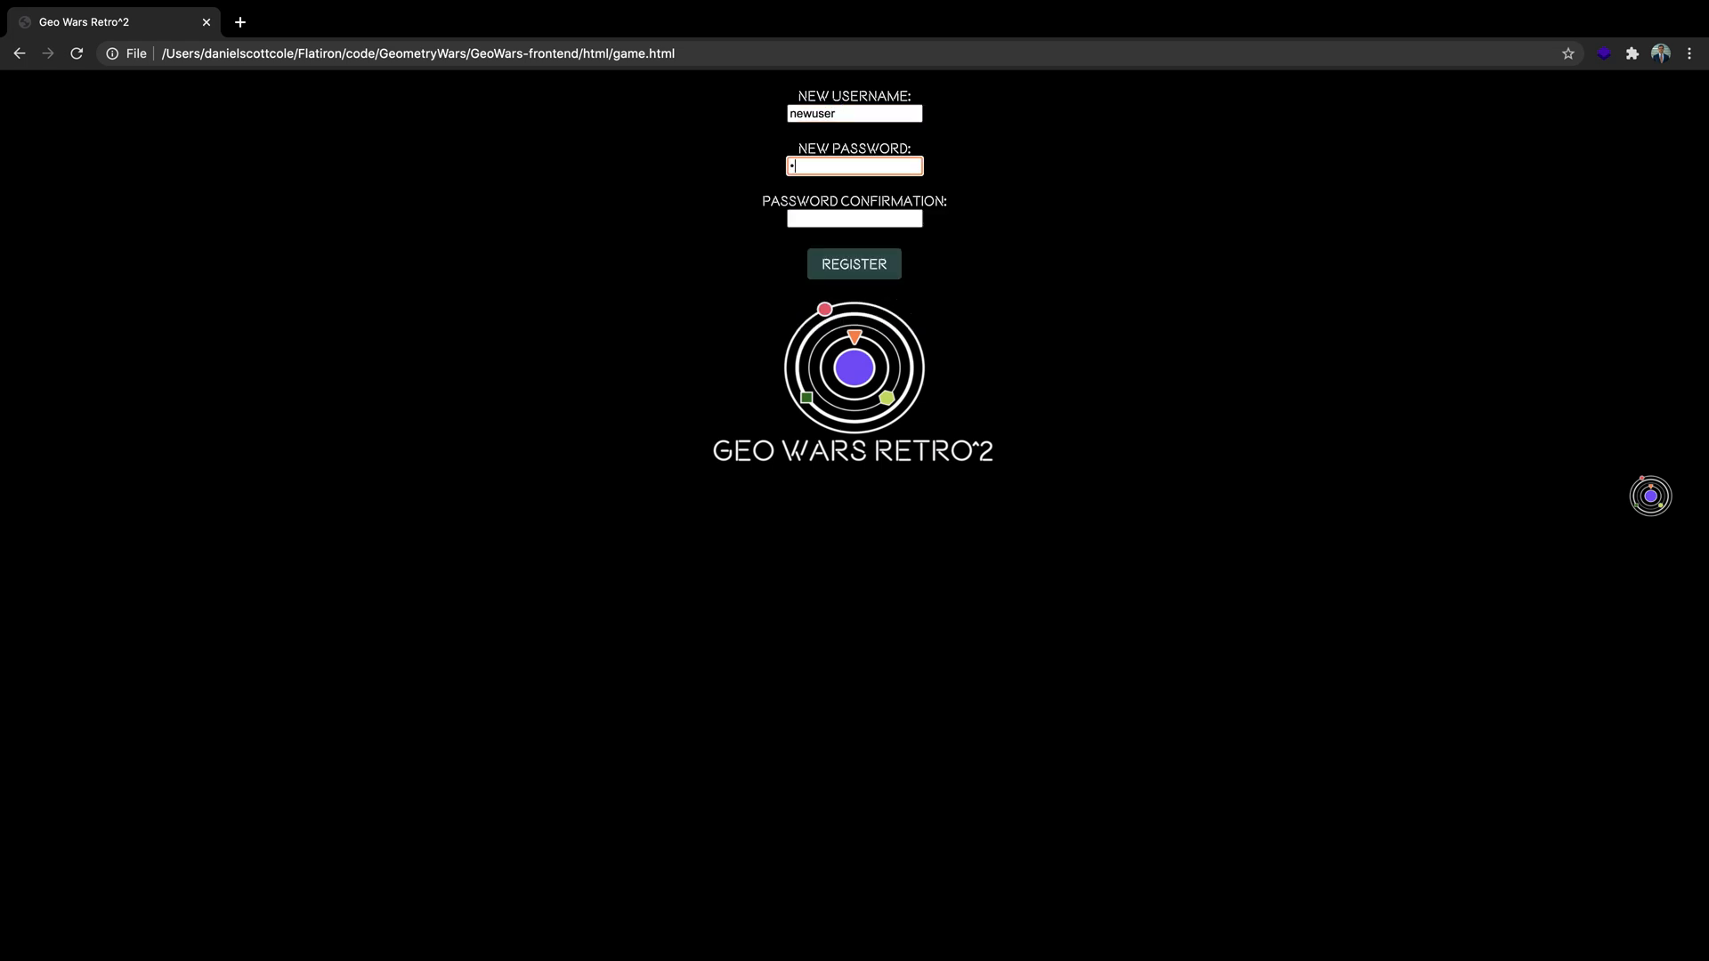
text(password)
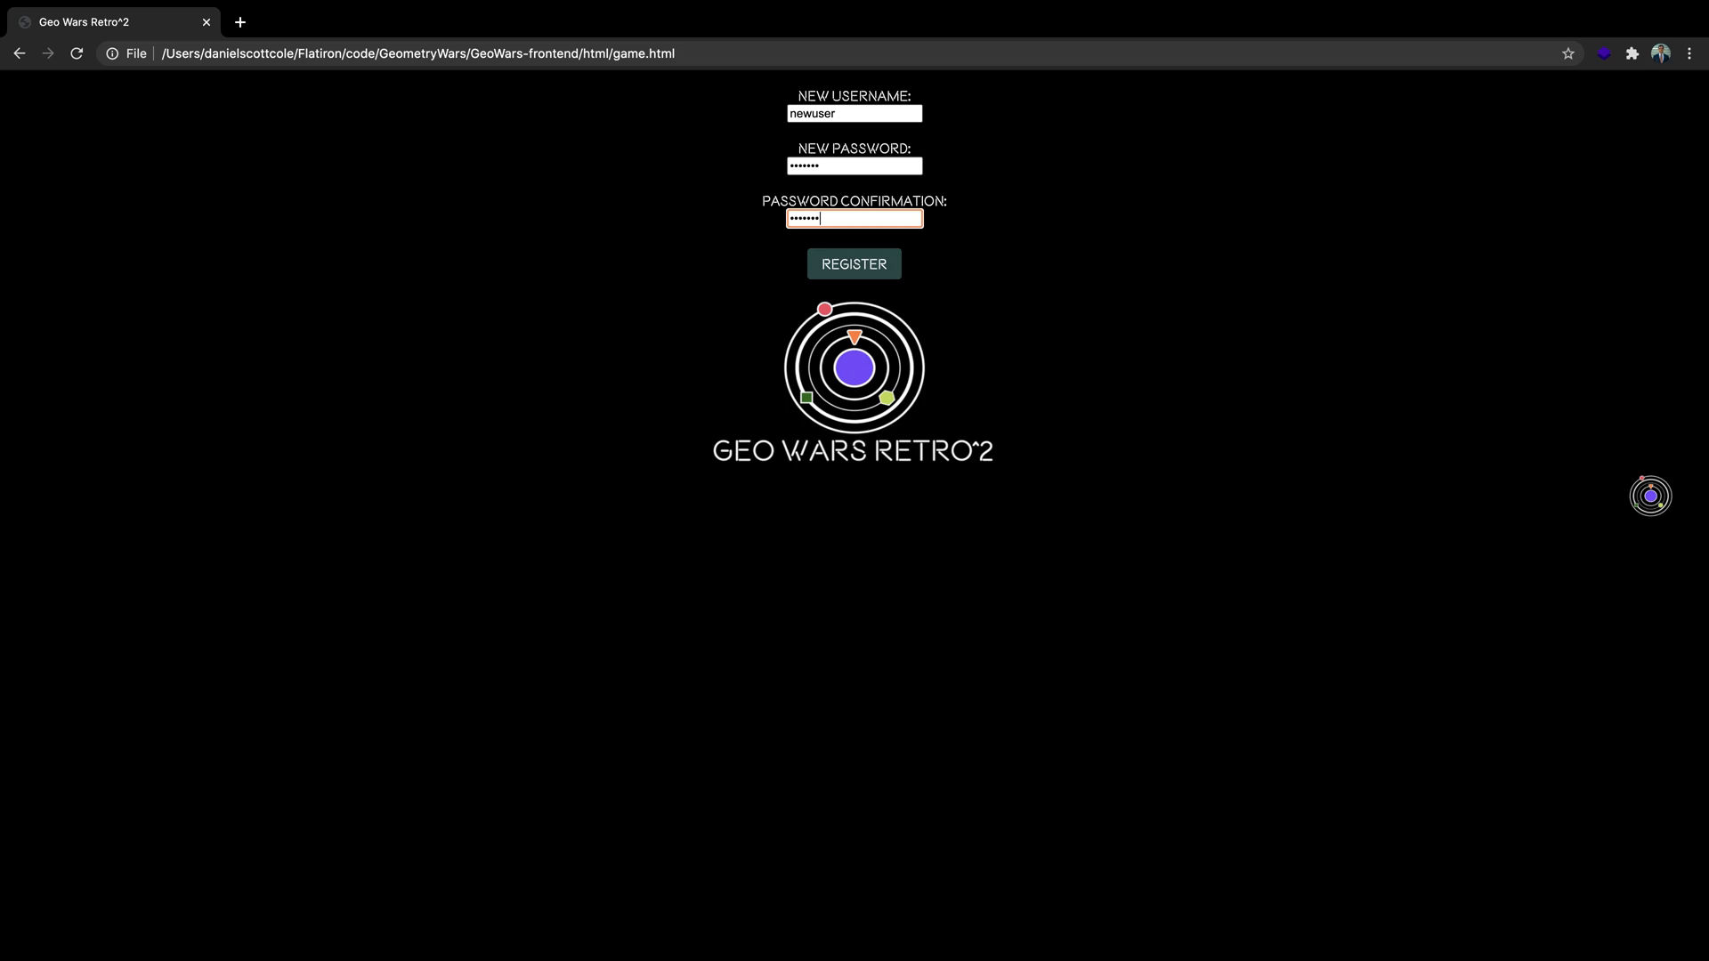
click(854, 263)
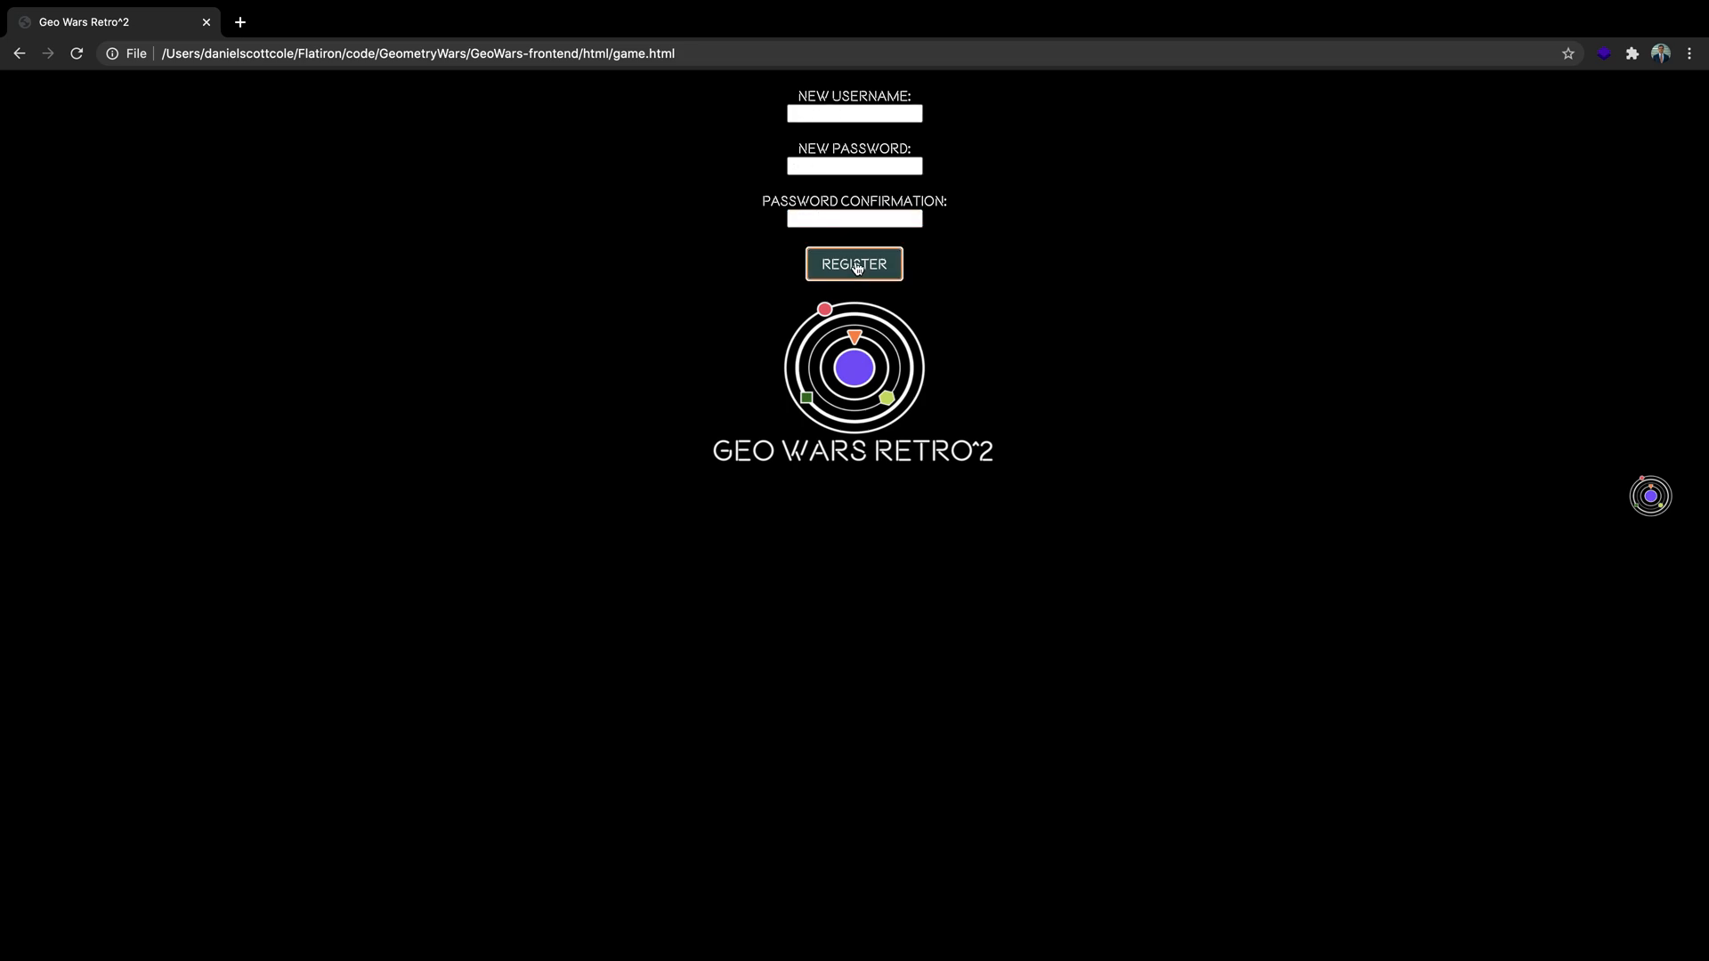
click(854, 264)
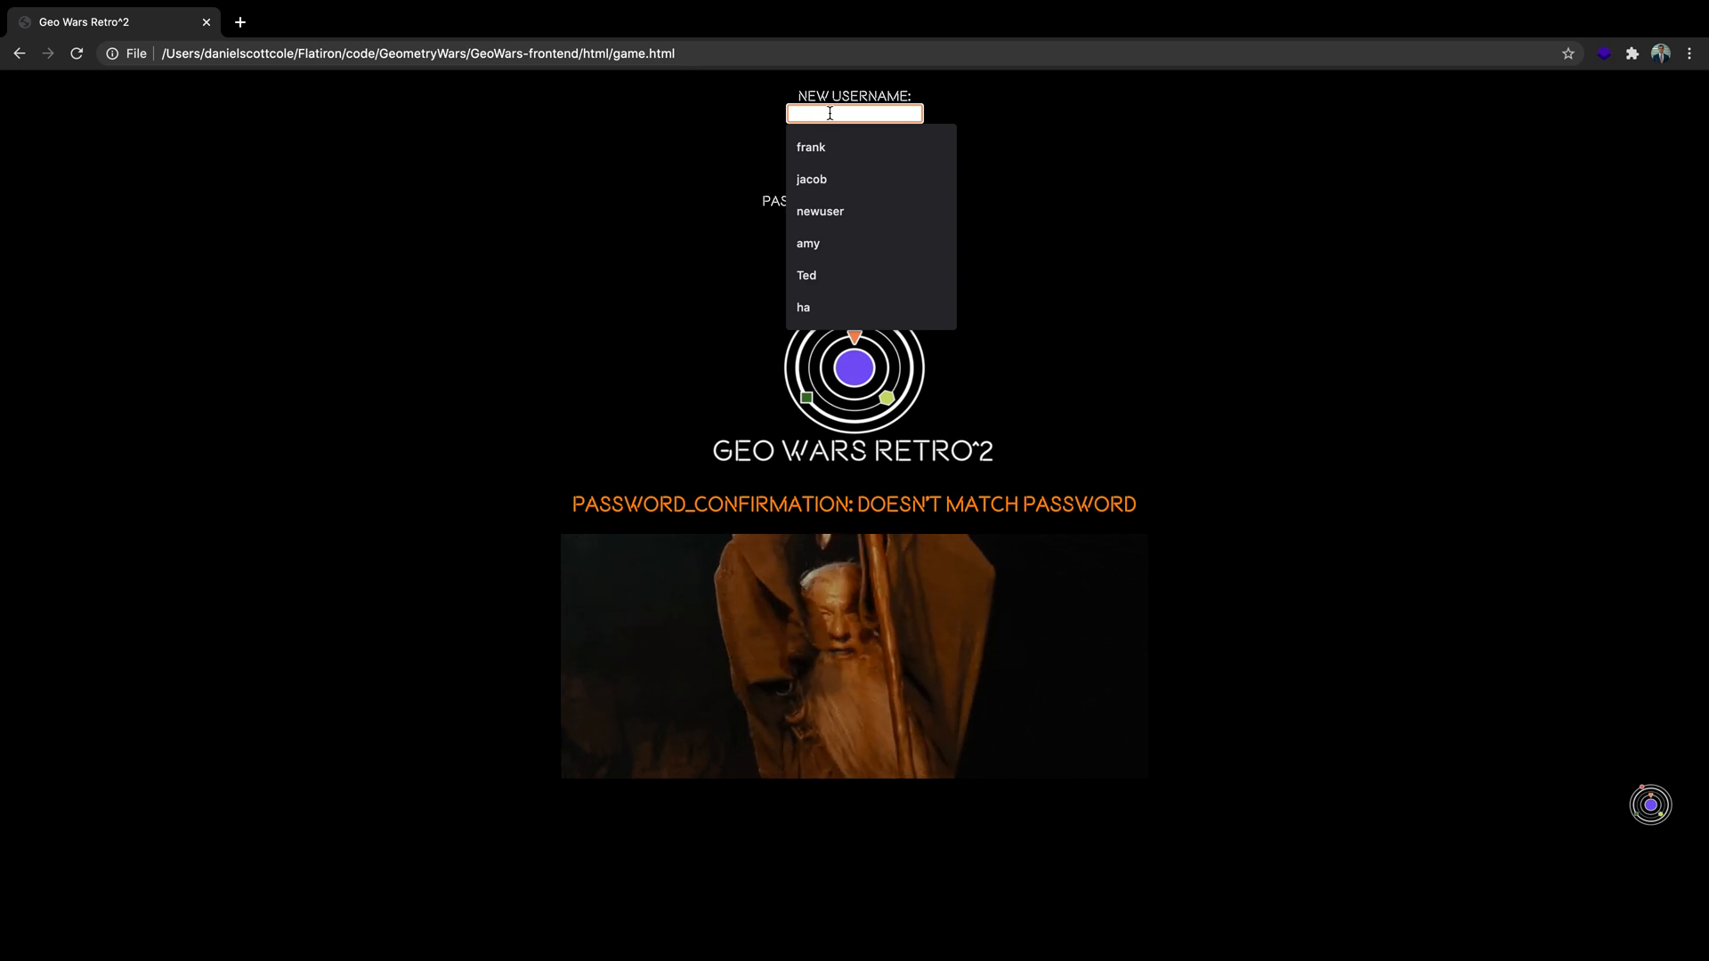
click(820, 212)
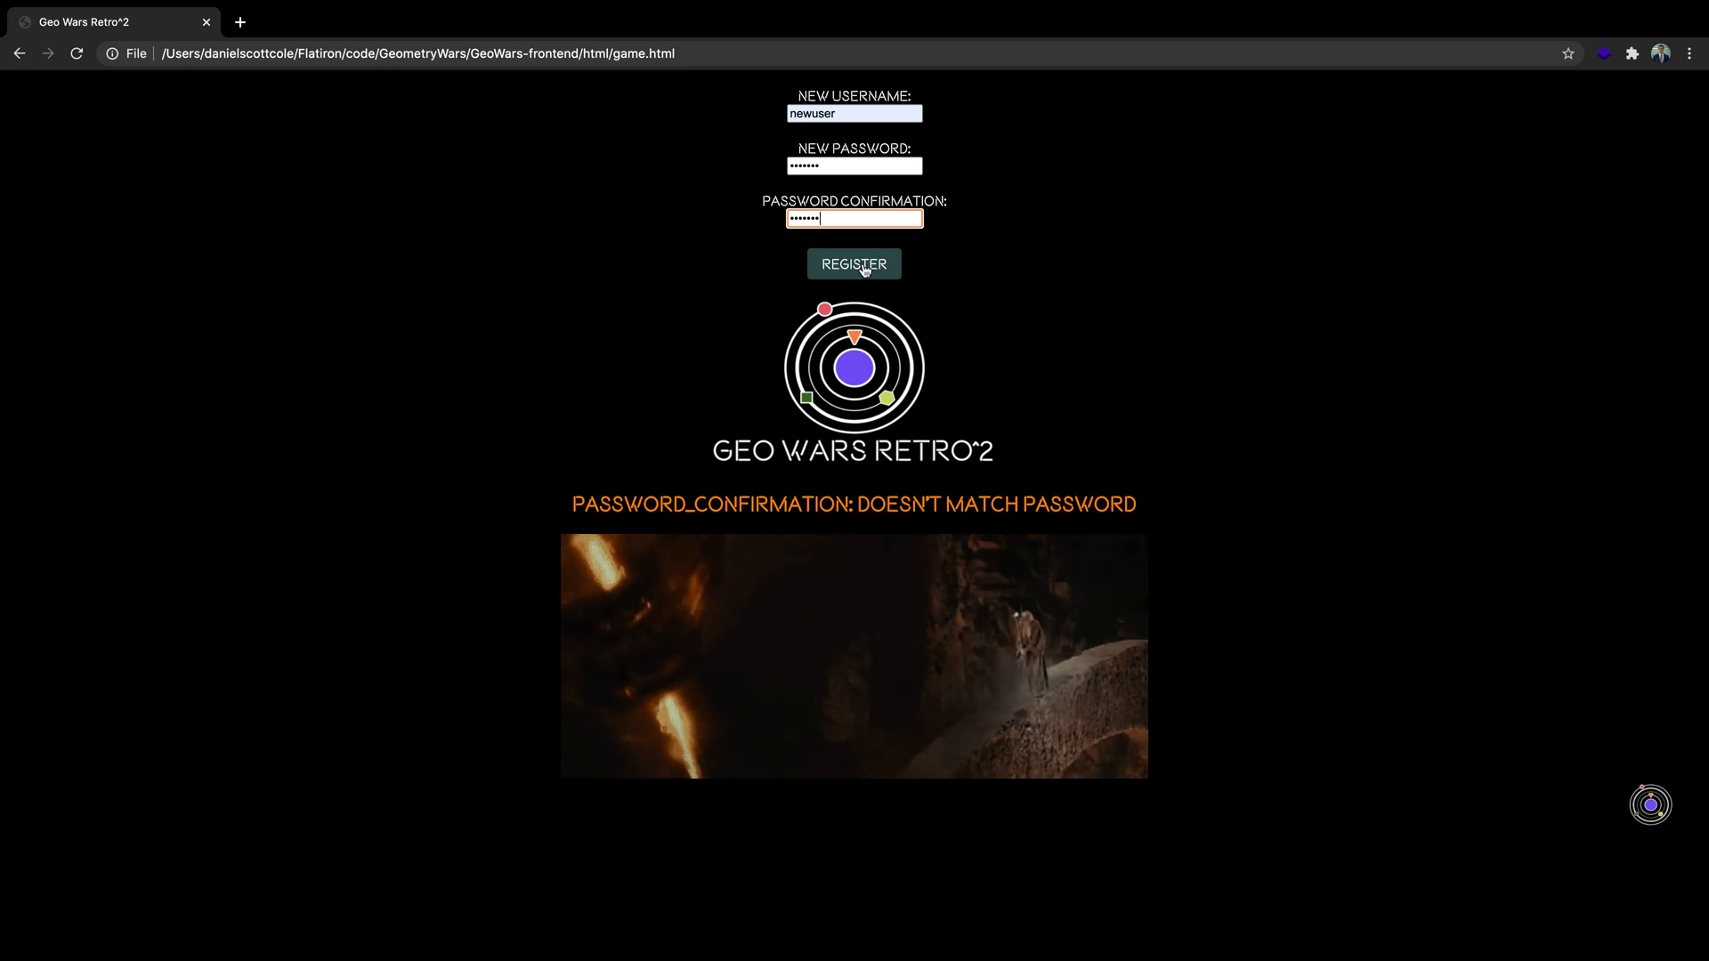
- Resubmit the registration and play several rounds, reaching a 35-point score ranked 8th globally
click(854, 263)
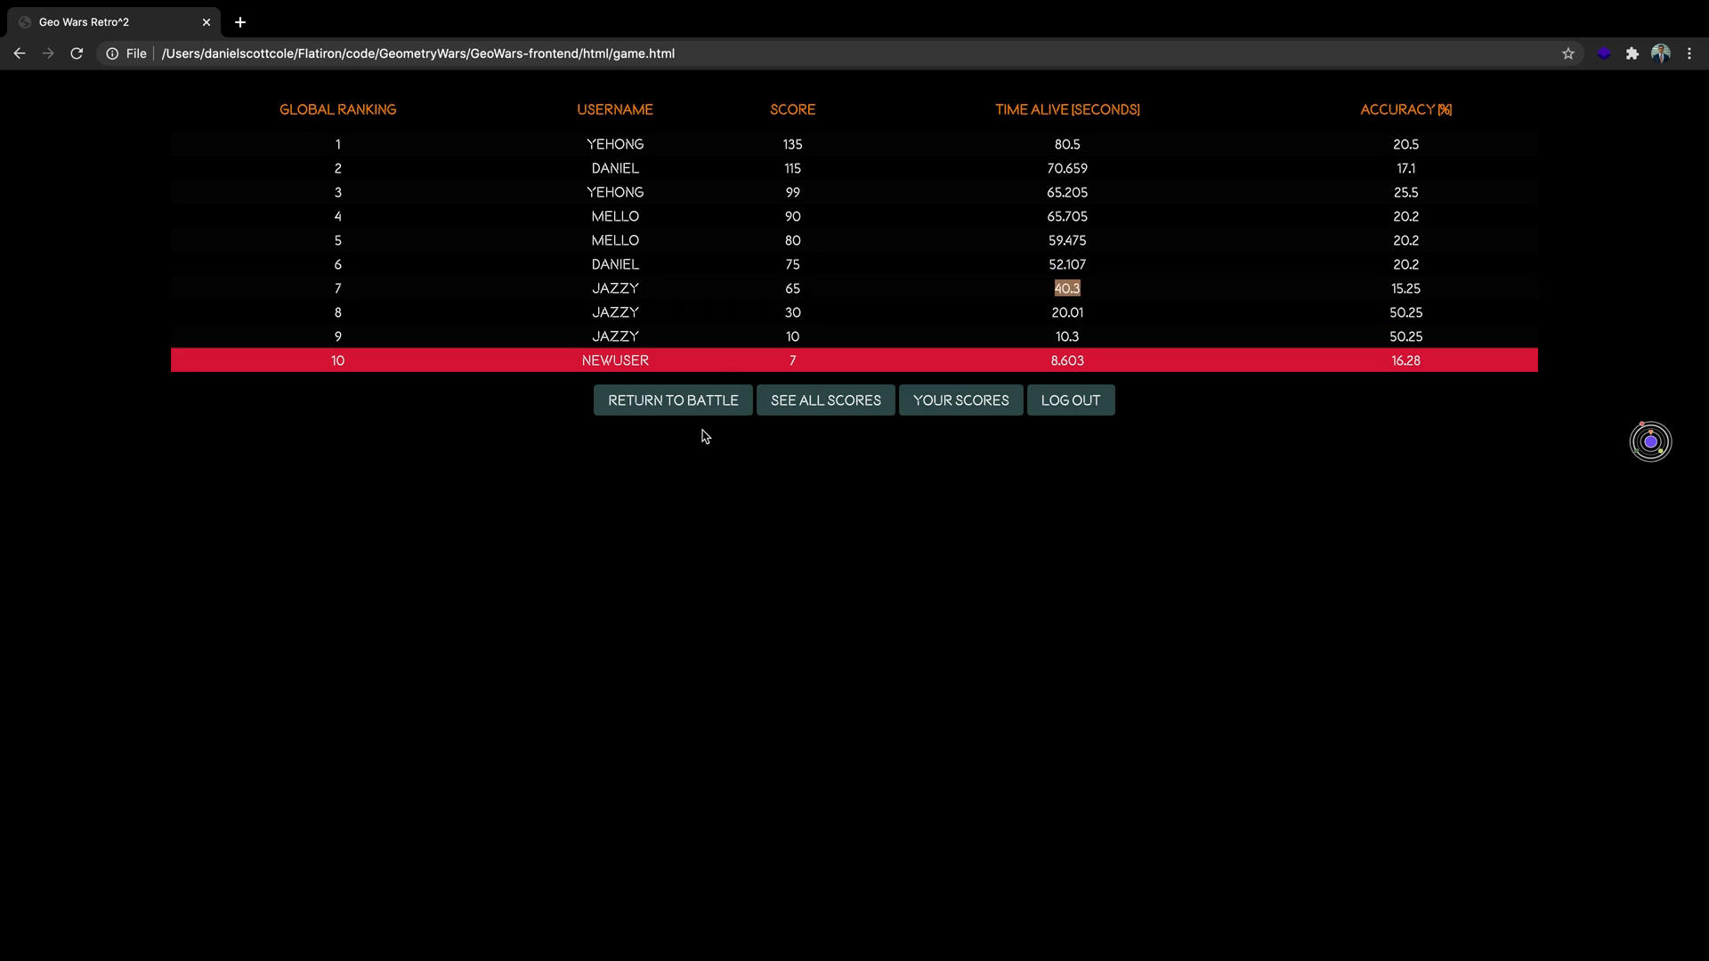
click(671, 400)
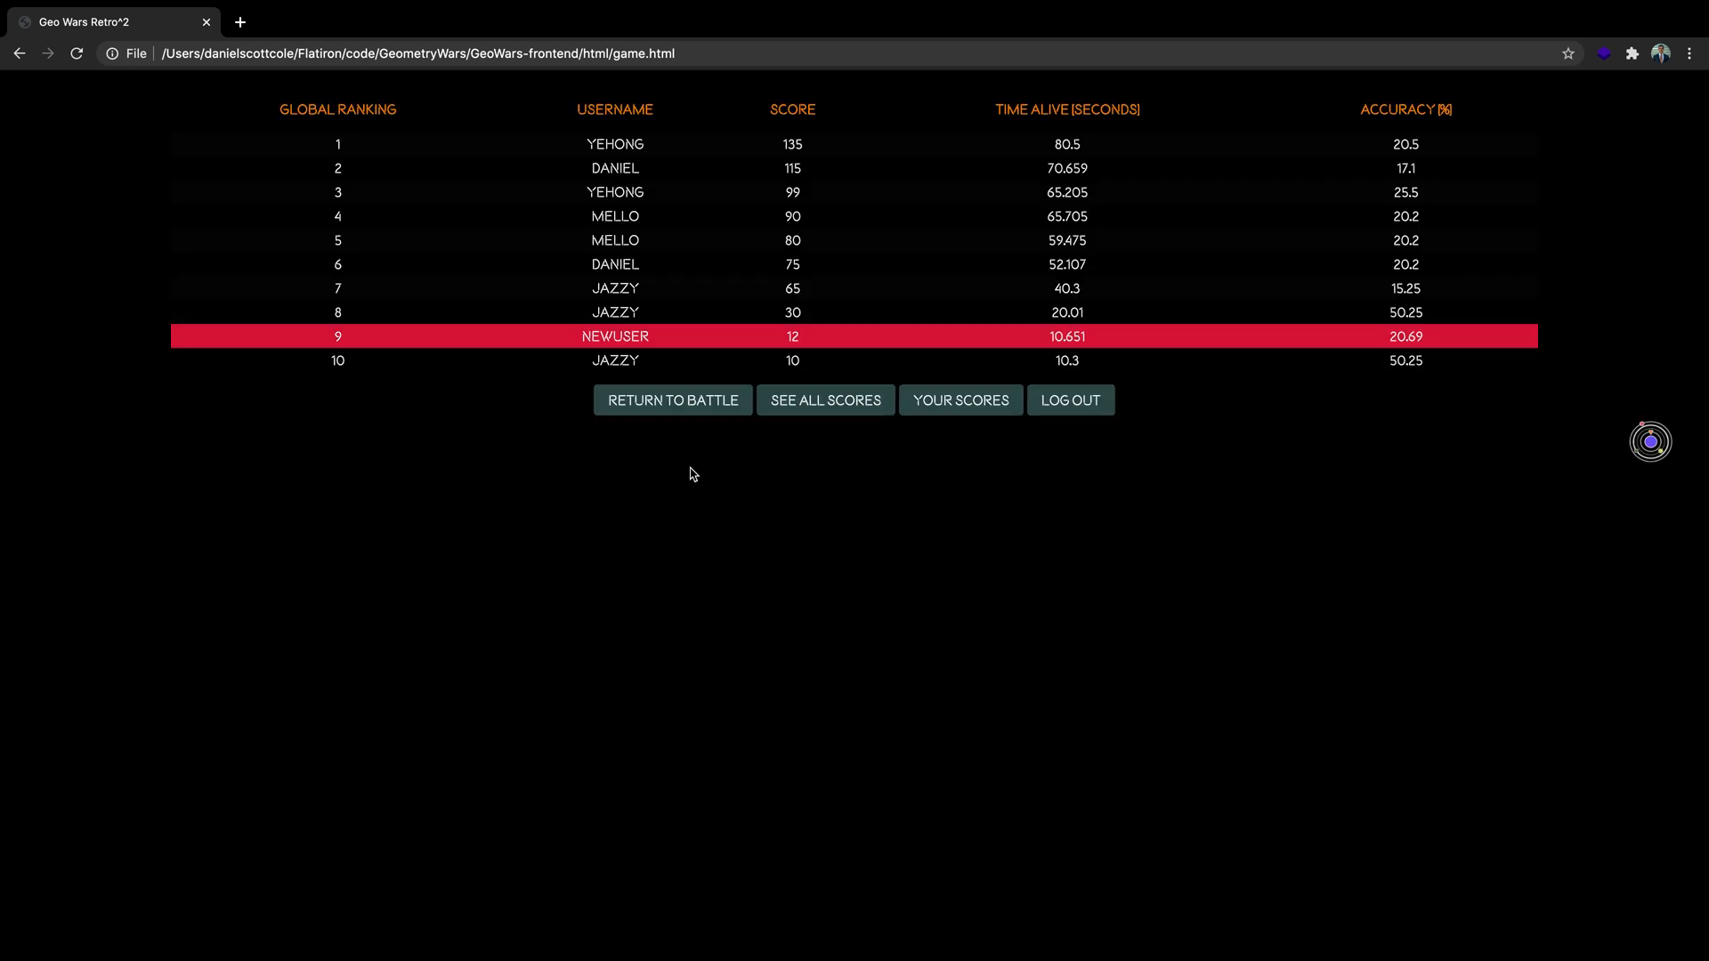
click(672, 400)
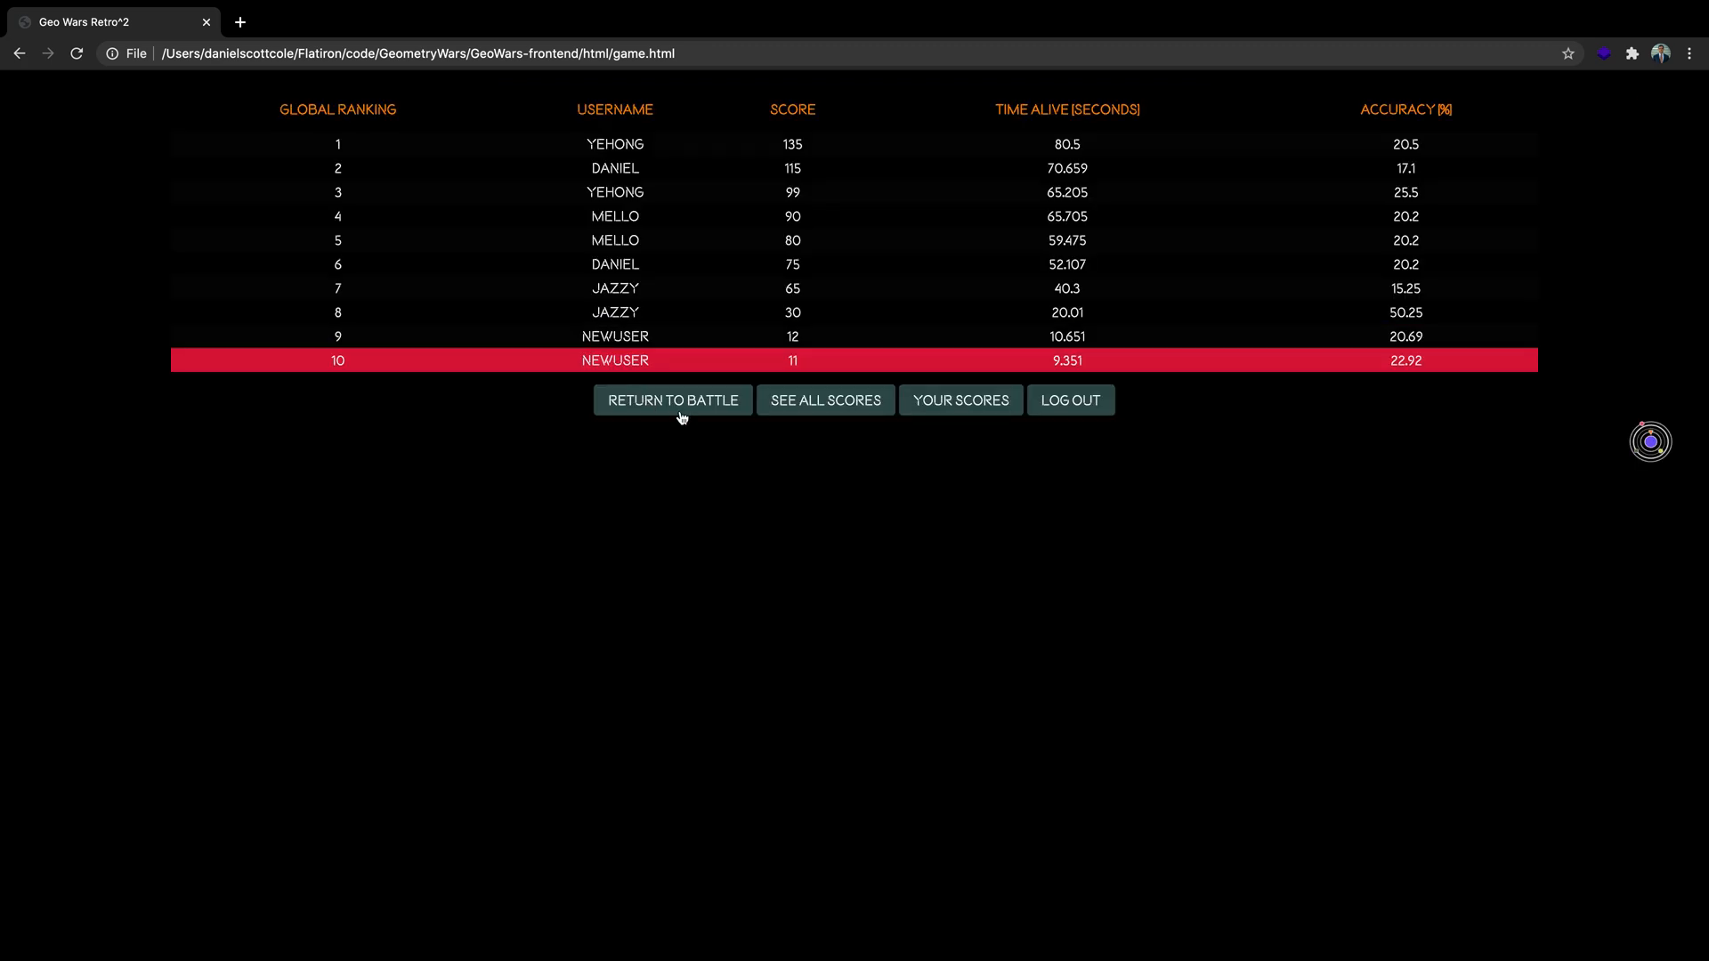
click(671, 399)
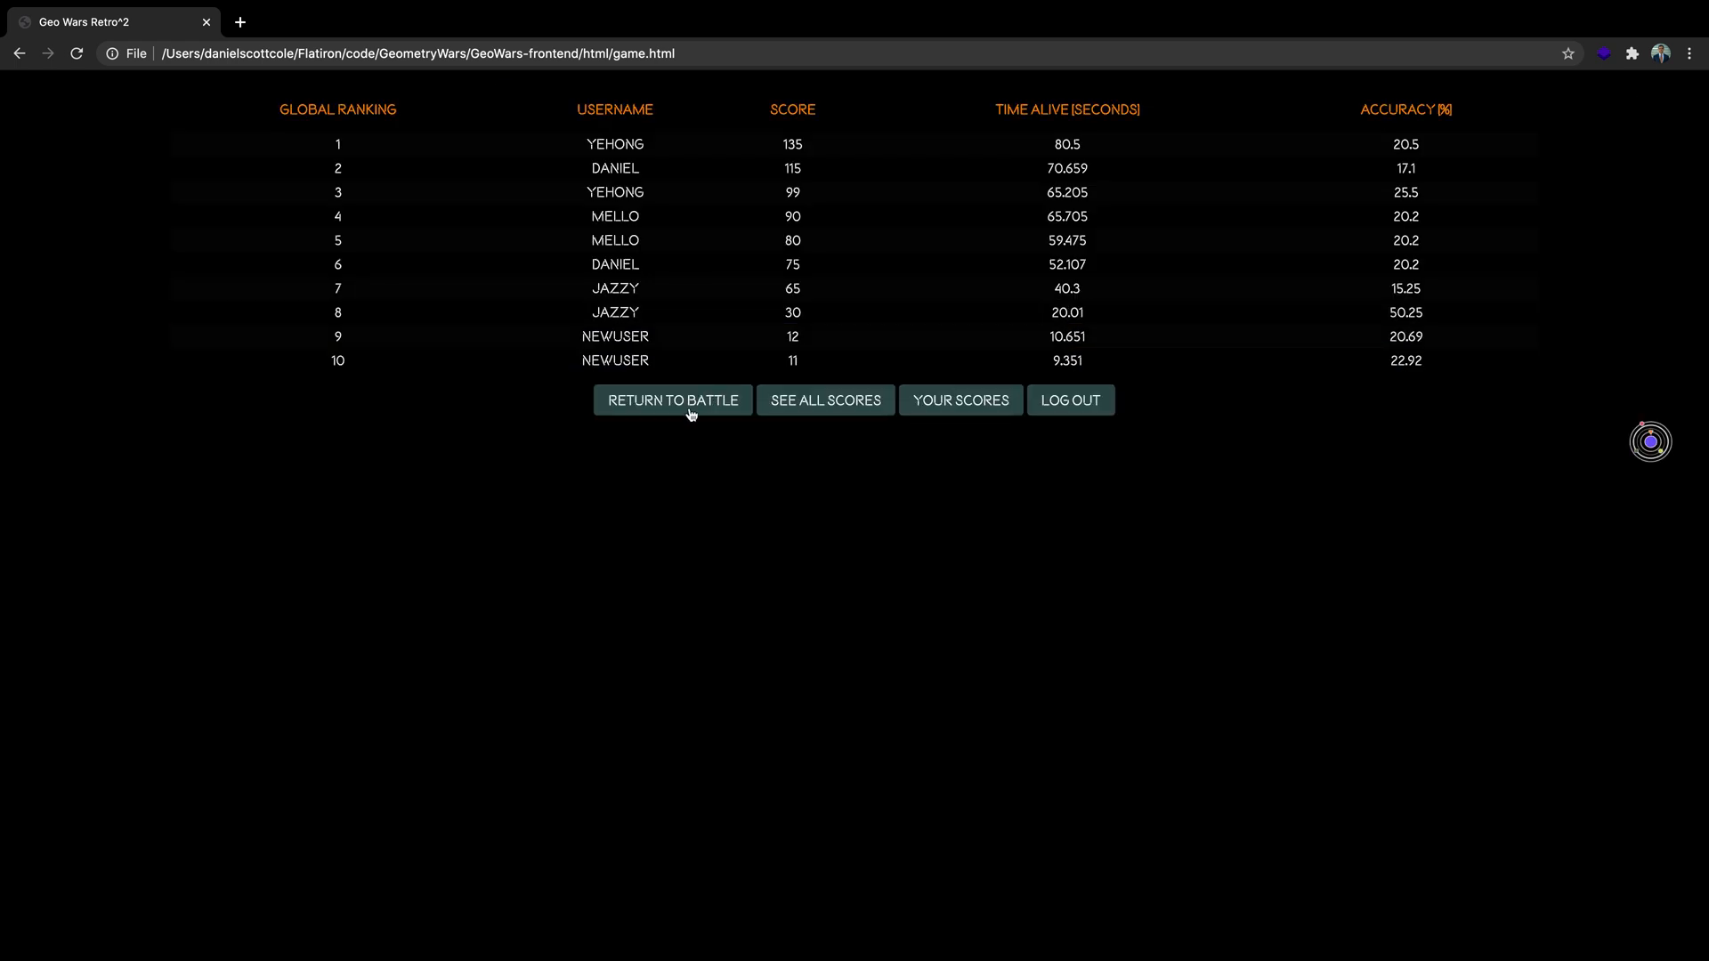
click(671, 399)
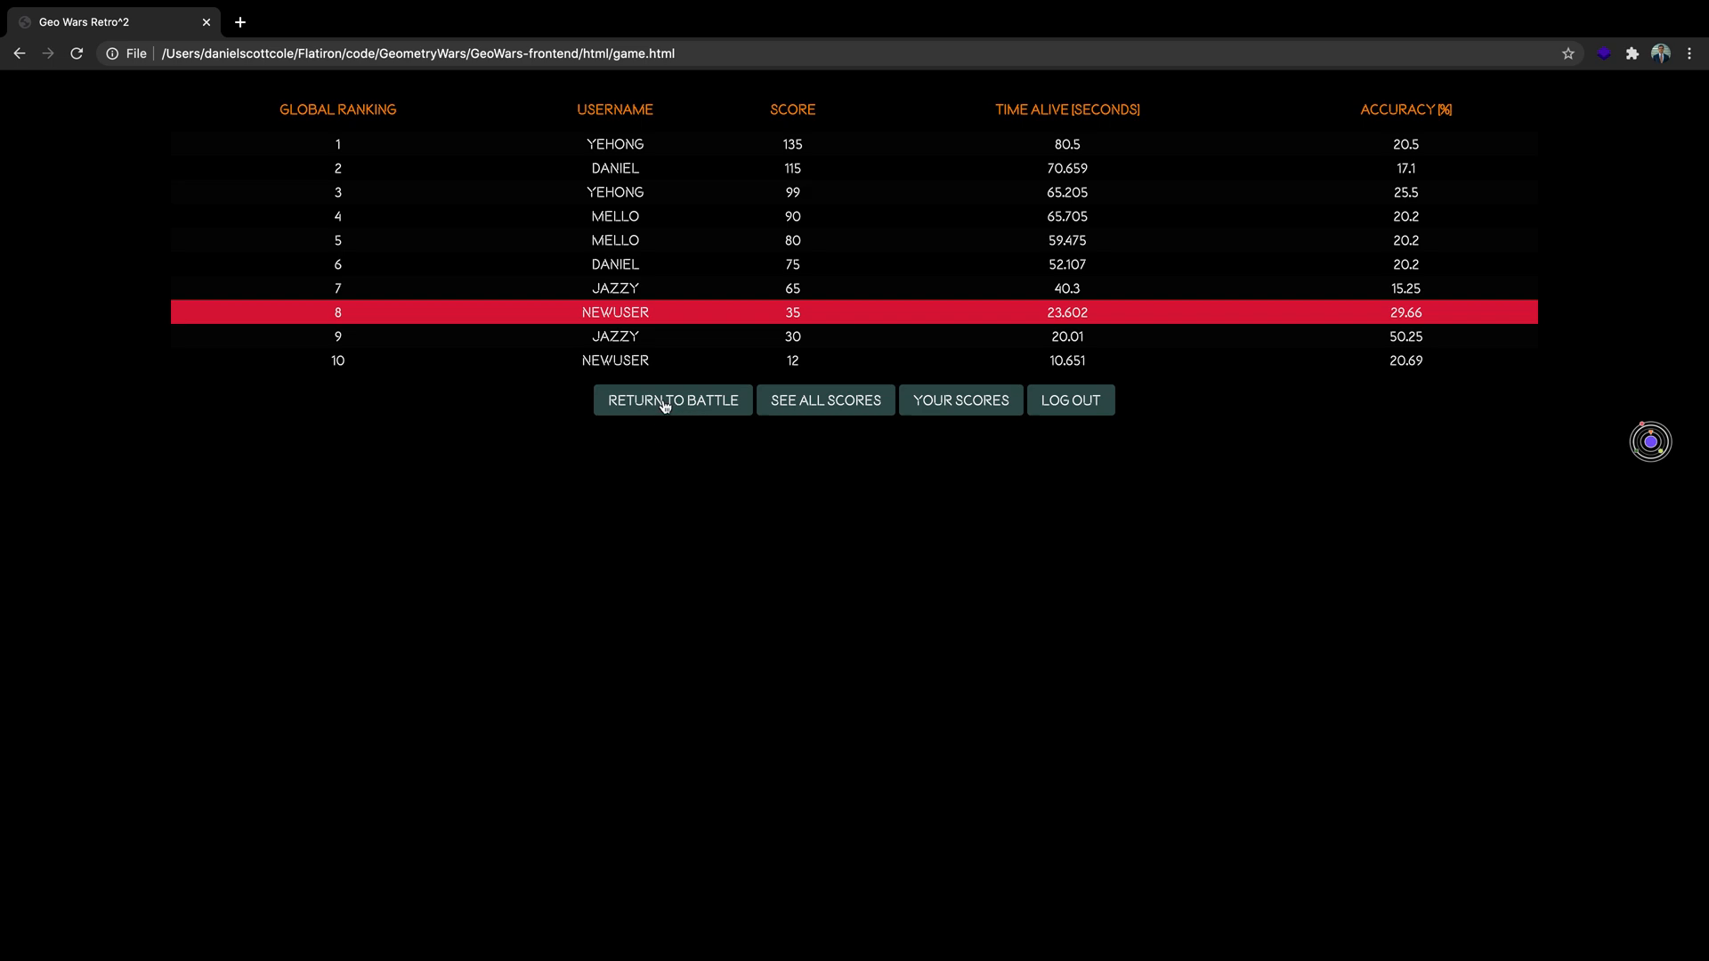
- Return to battle and play a round scoring 47, now 8th above the earlier 35
click(671, 400)
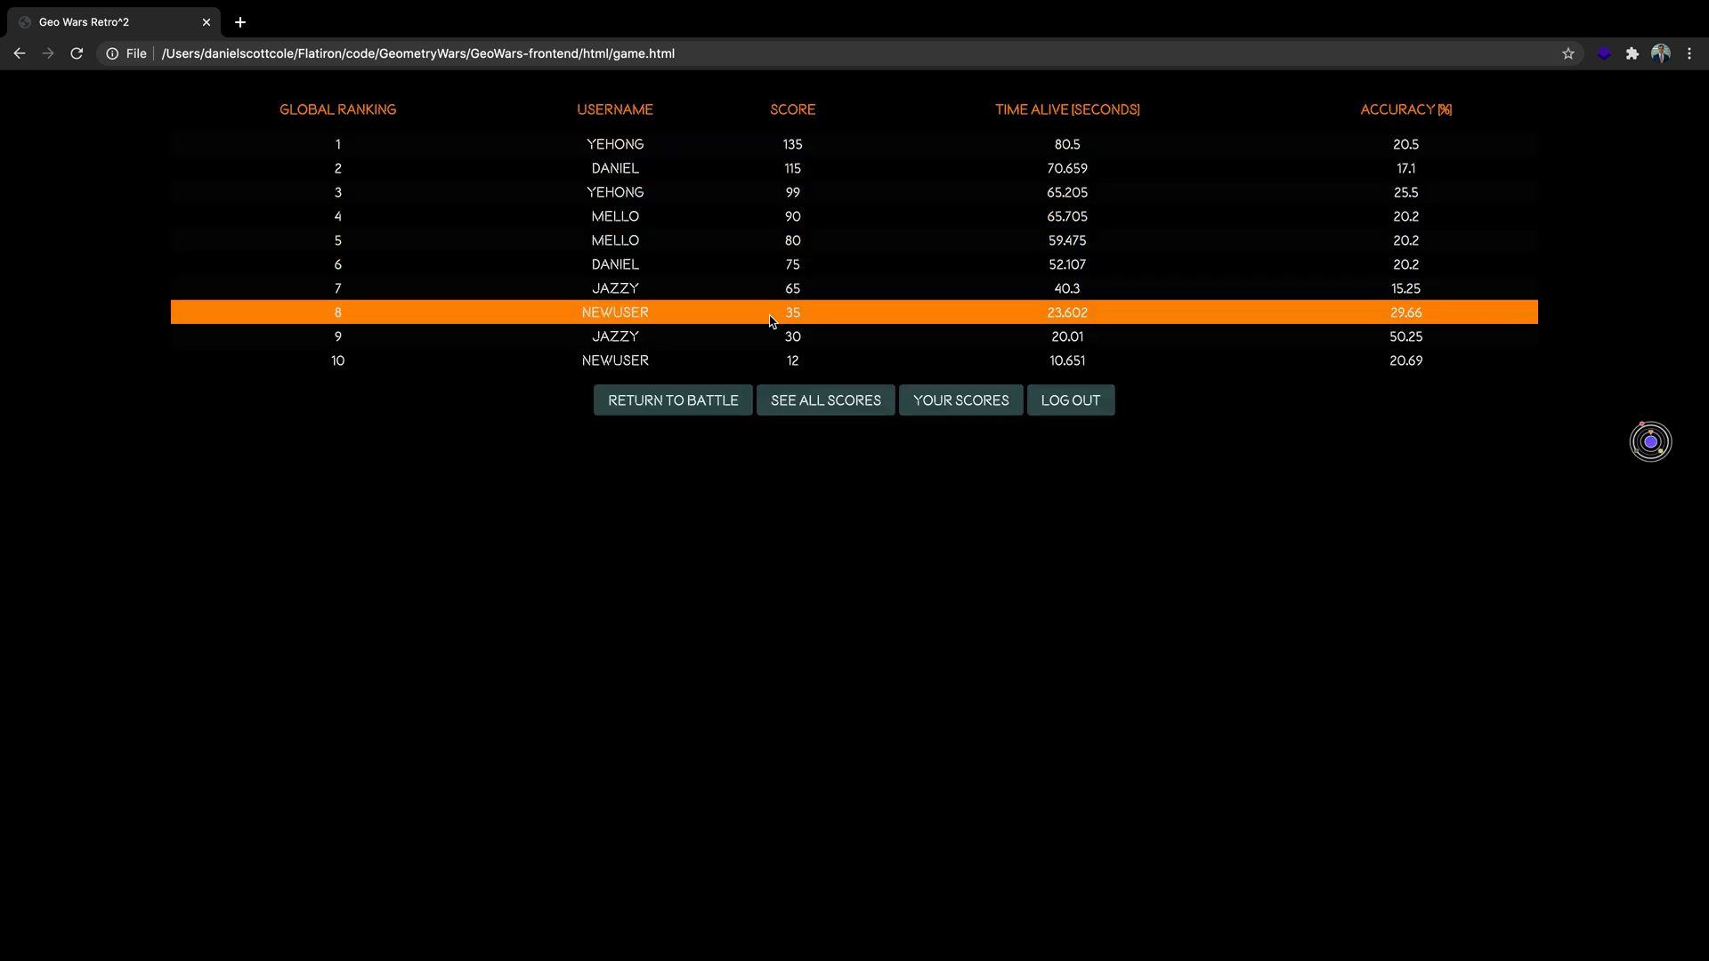
click(671, 399)
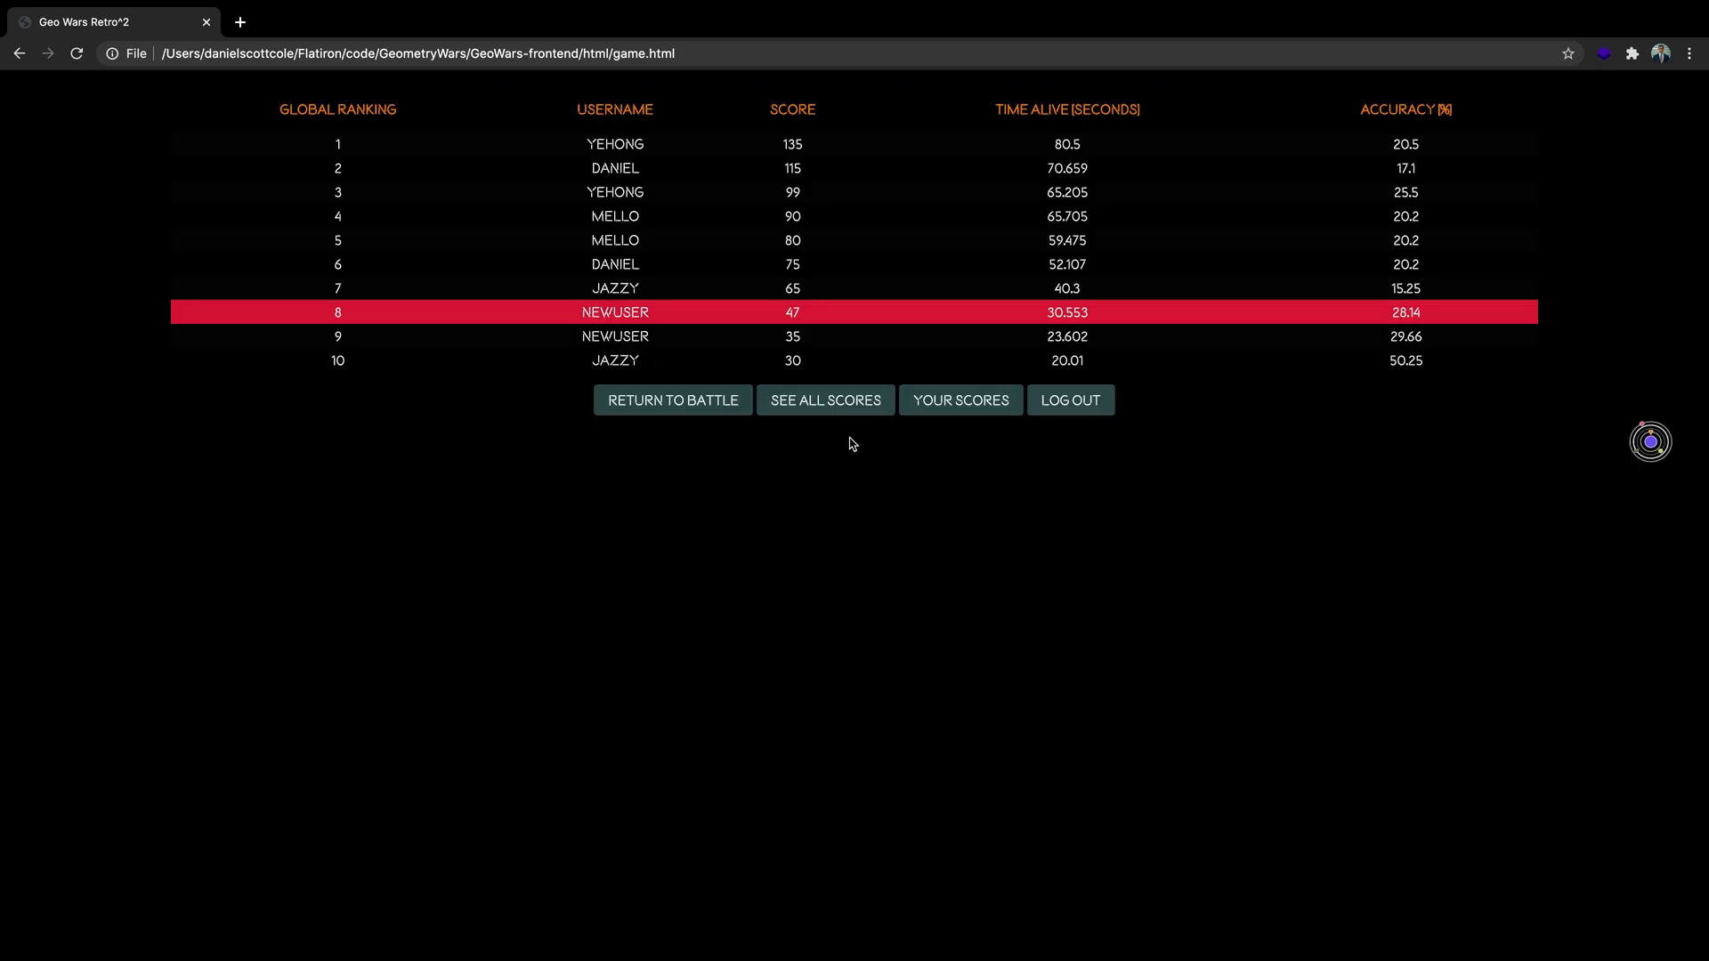
mouse_move(606, 511)
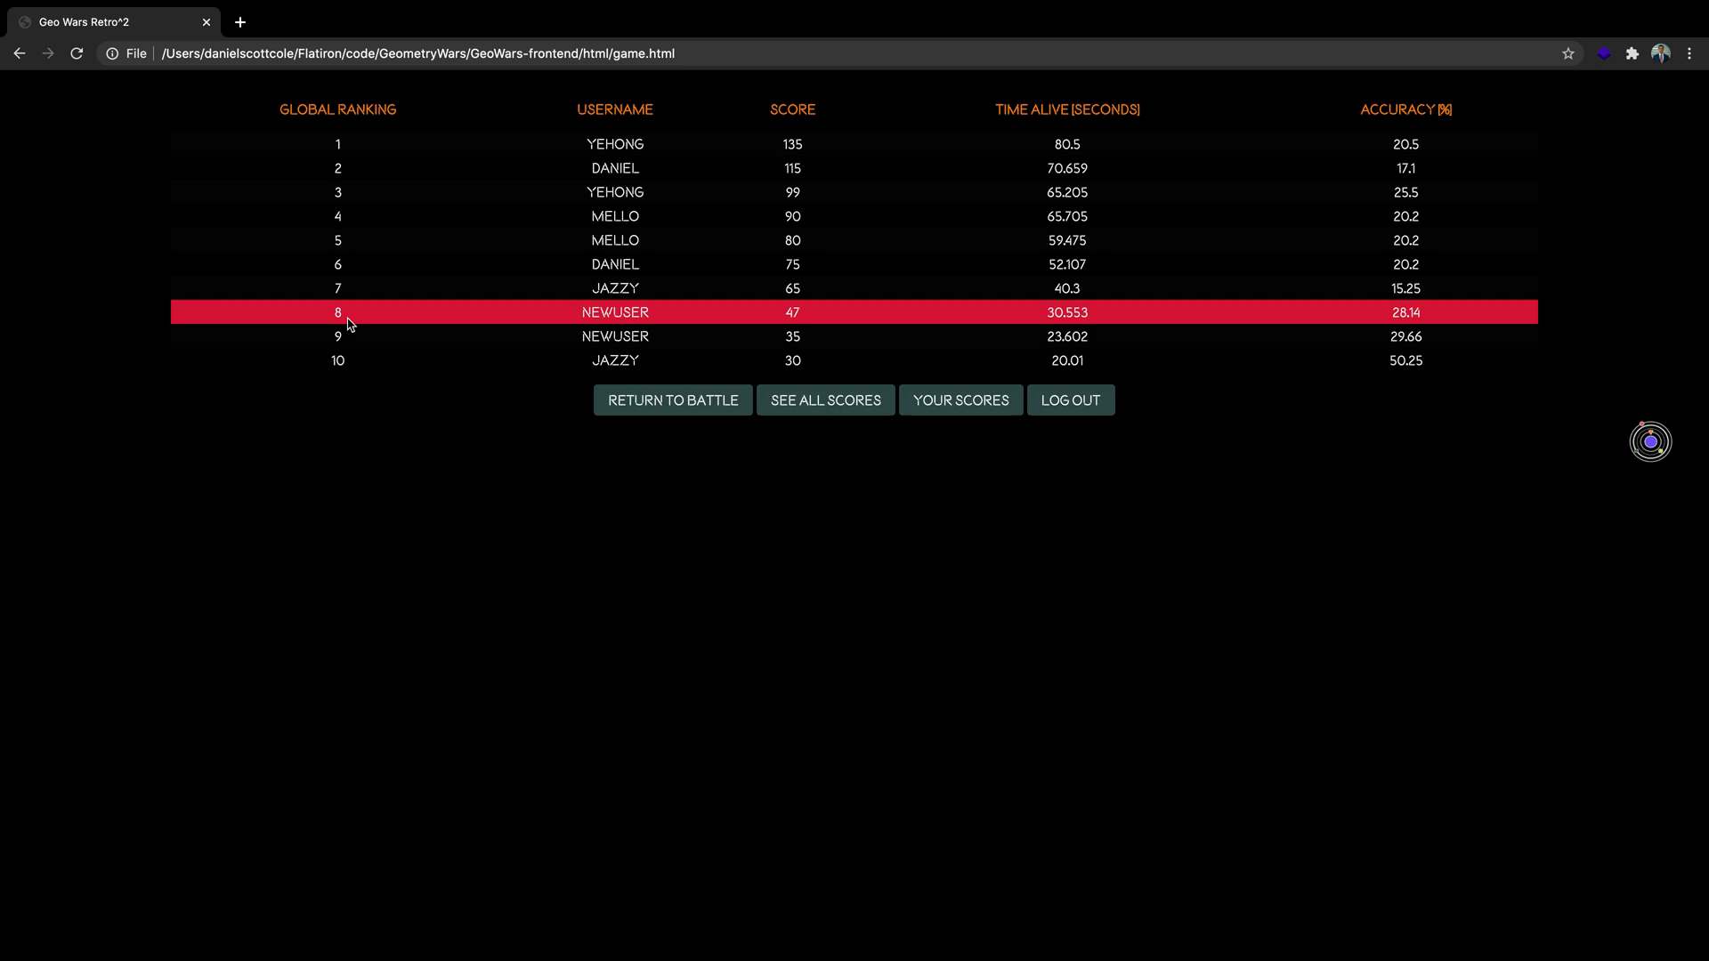
mouse_move(758, 461)
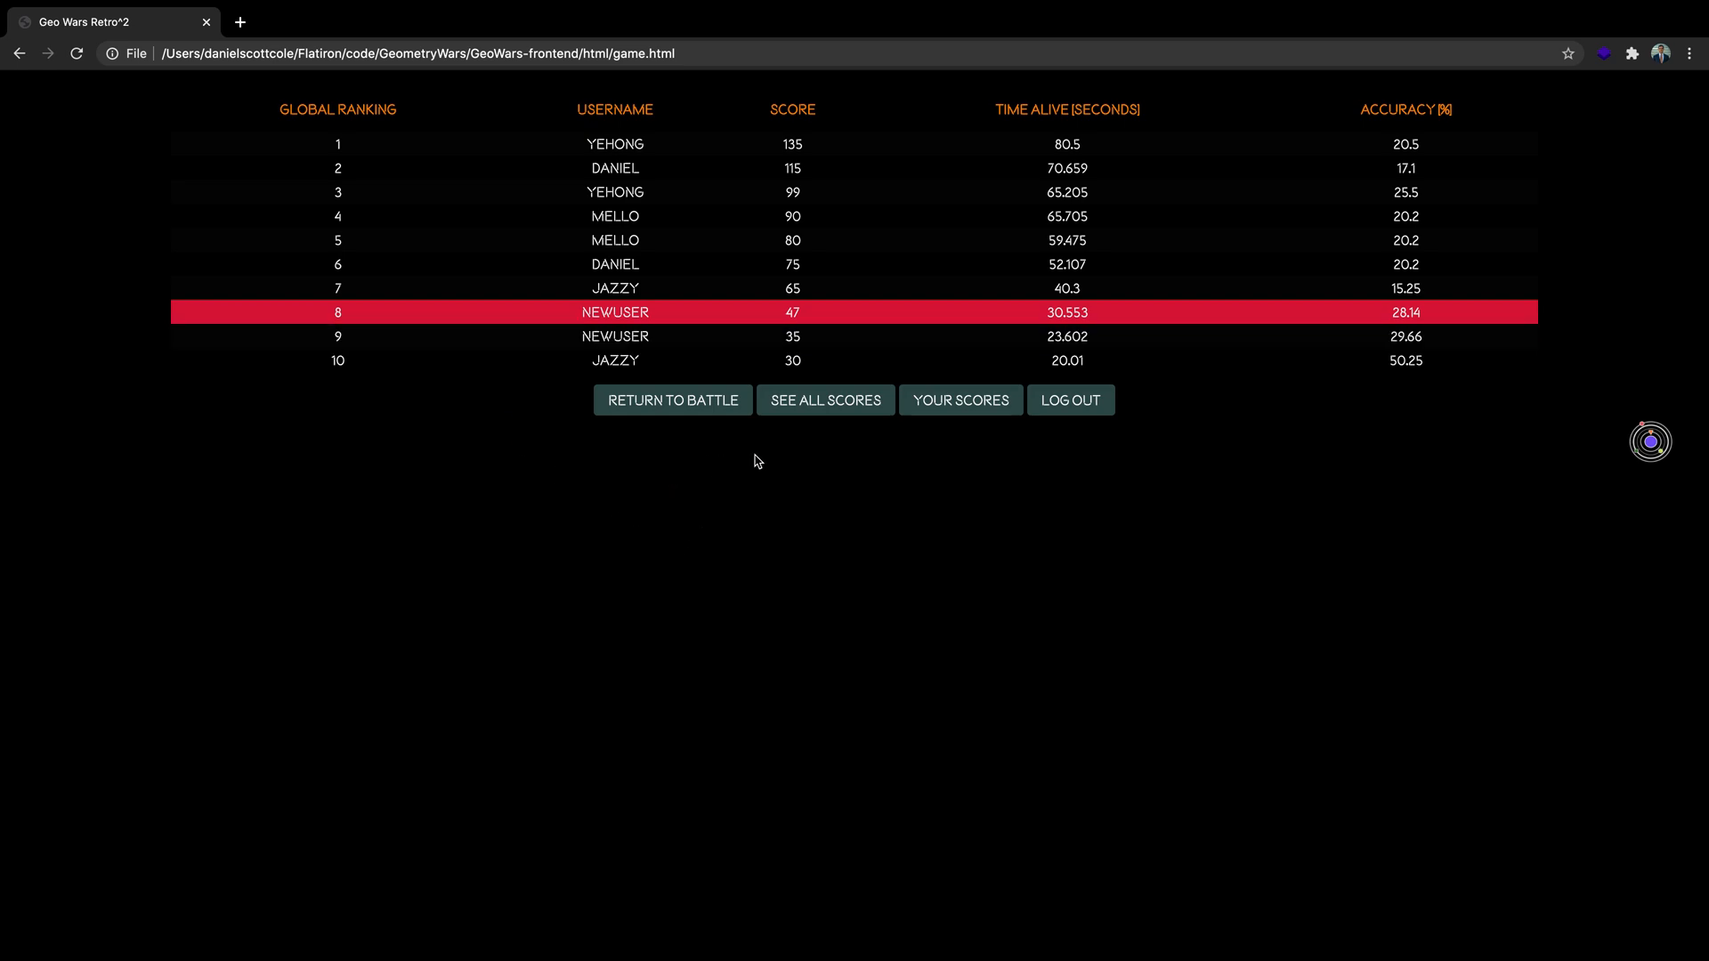
click(673, 399)
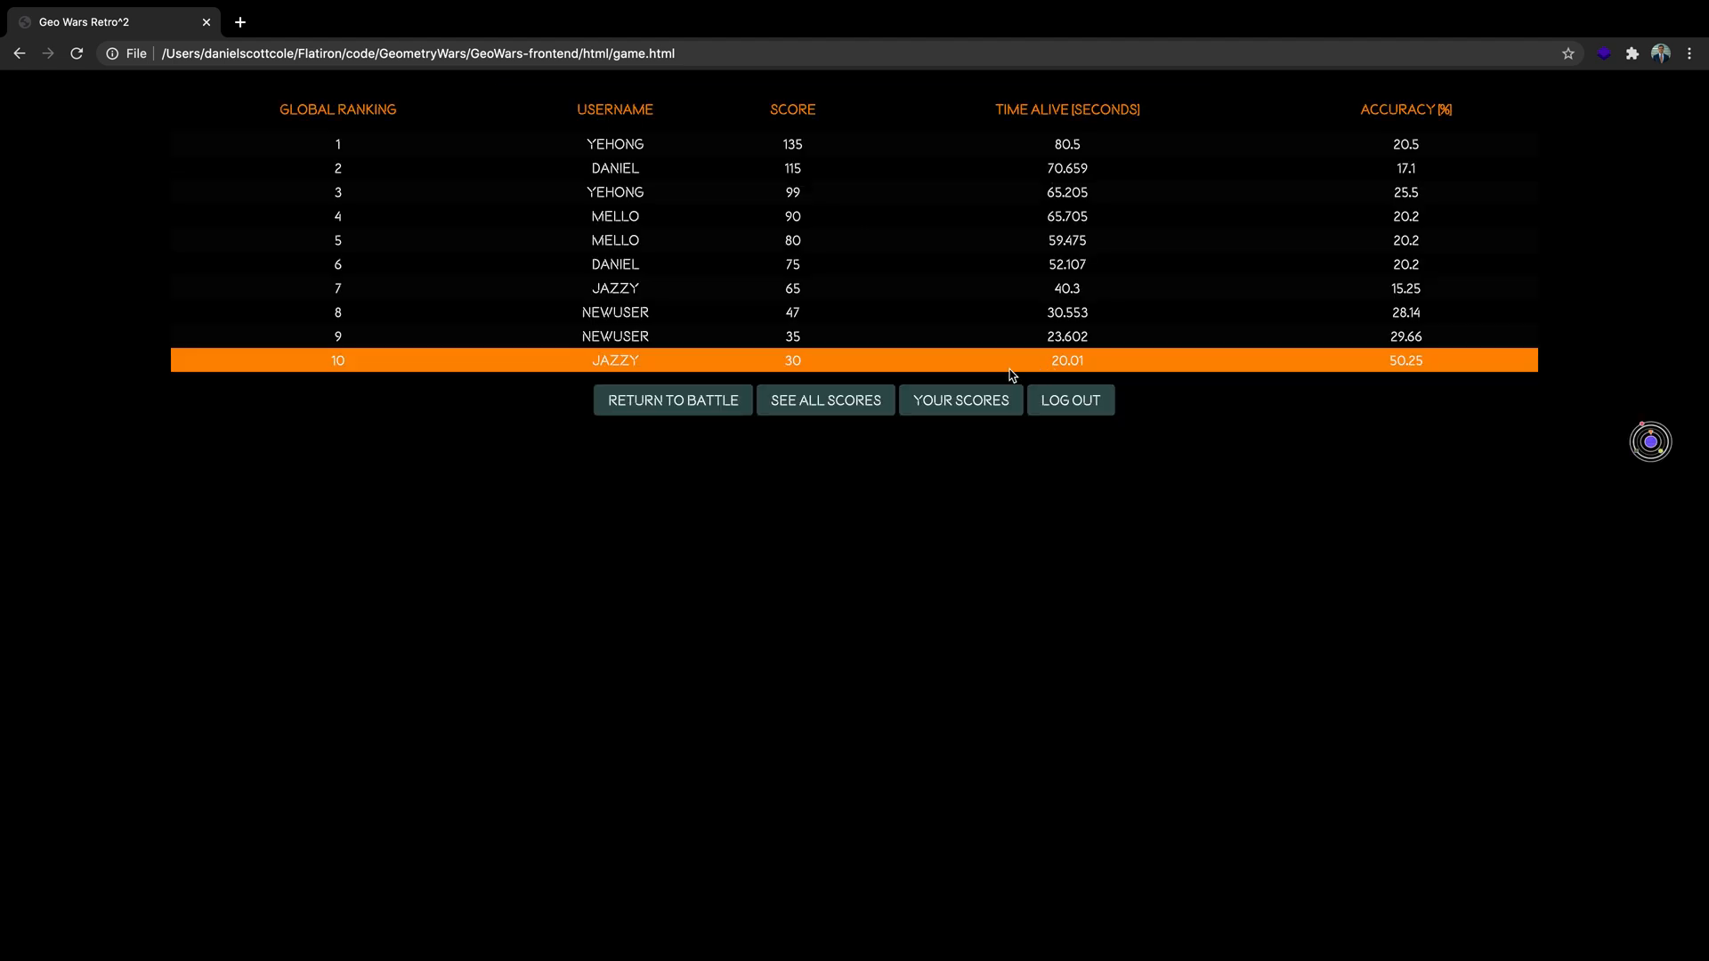
click(672, 400)
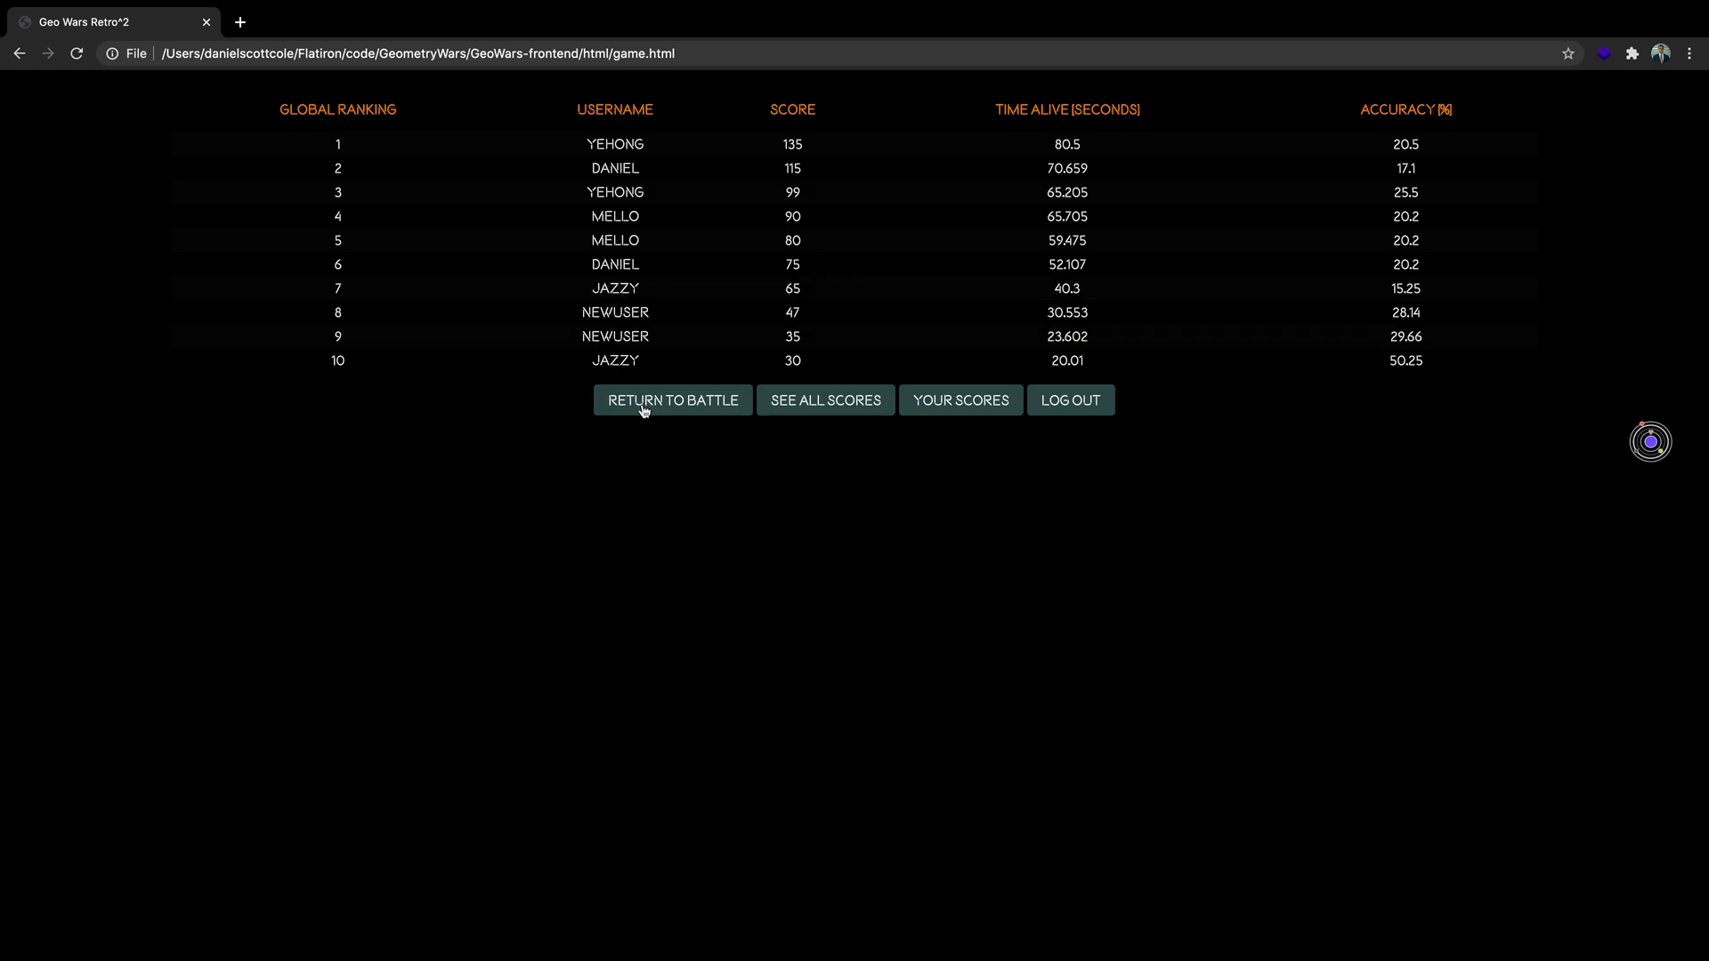
- Show the complete score list of 23 entries, mostly NEWUSER runs
click(671, 399)
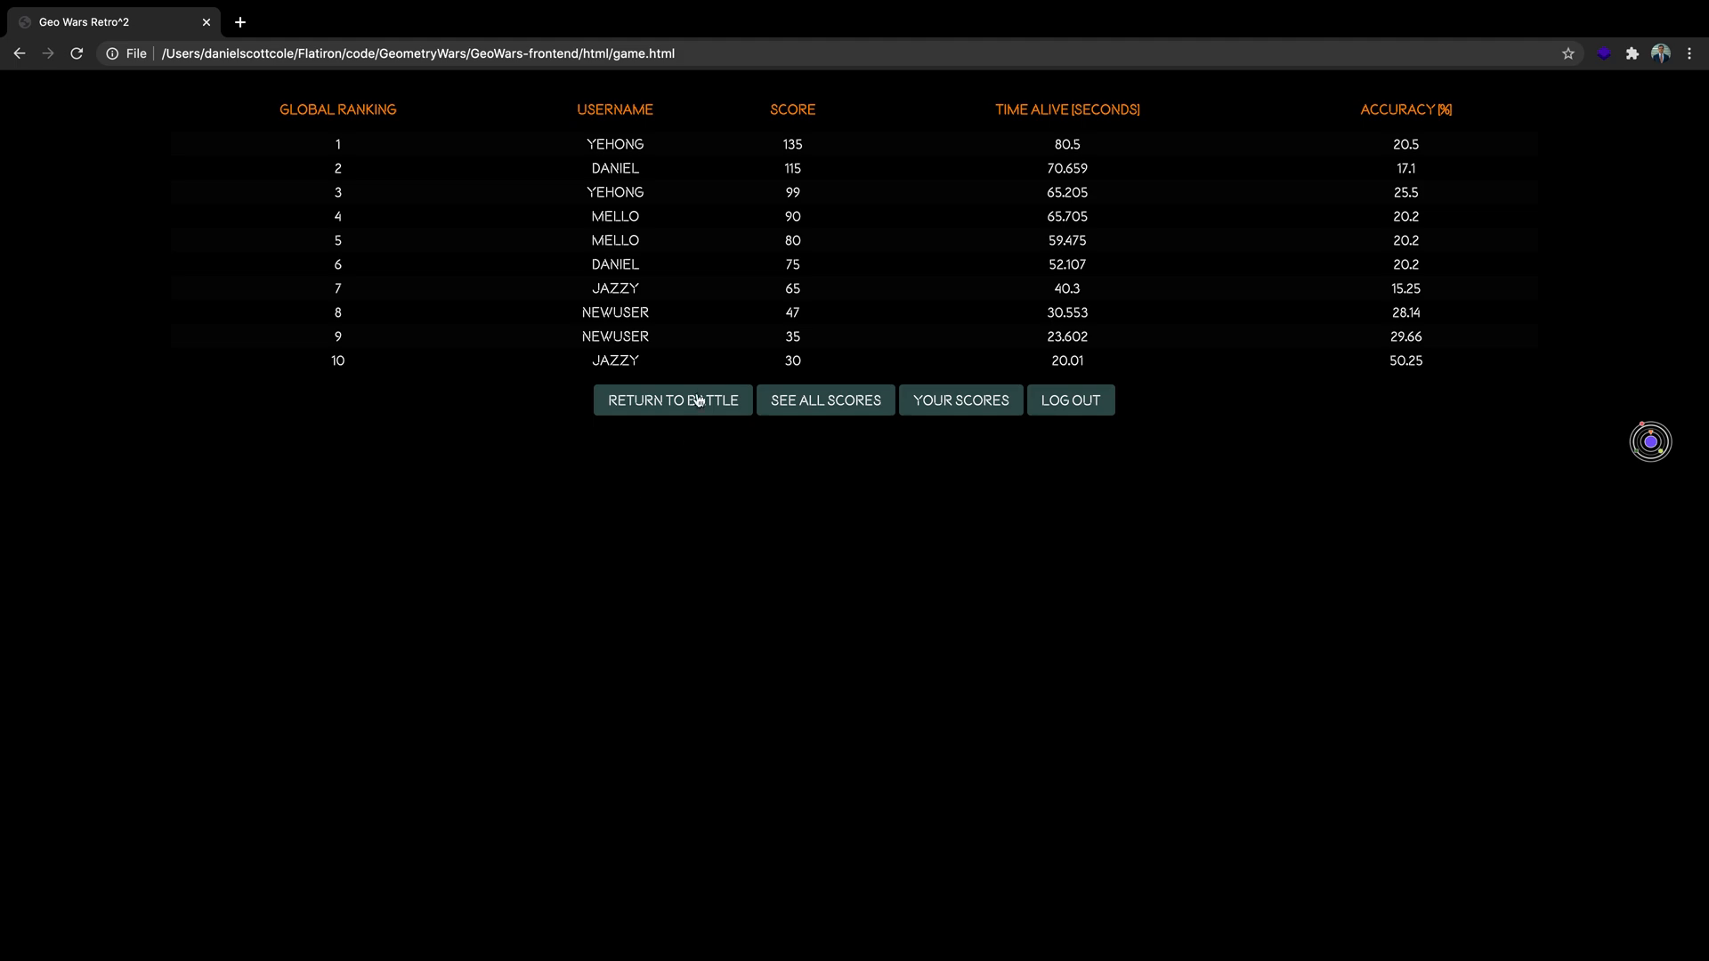
click(825, 398)
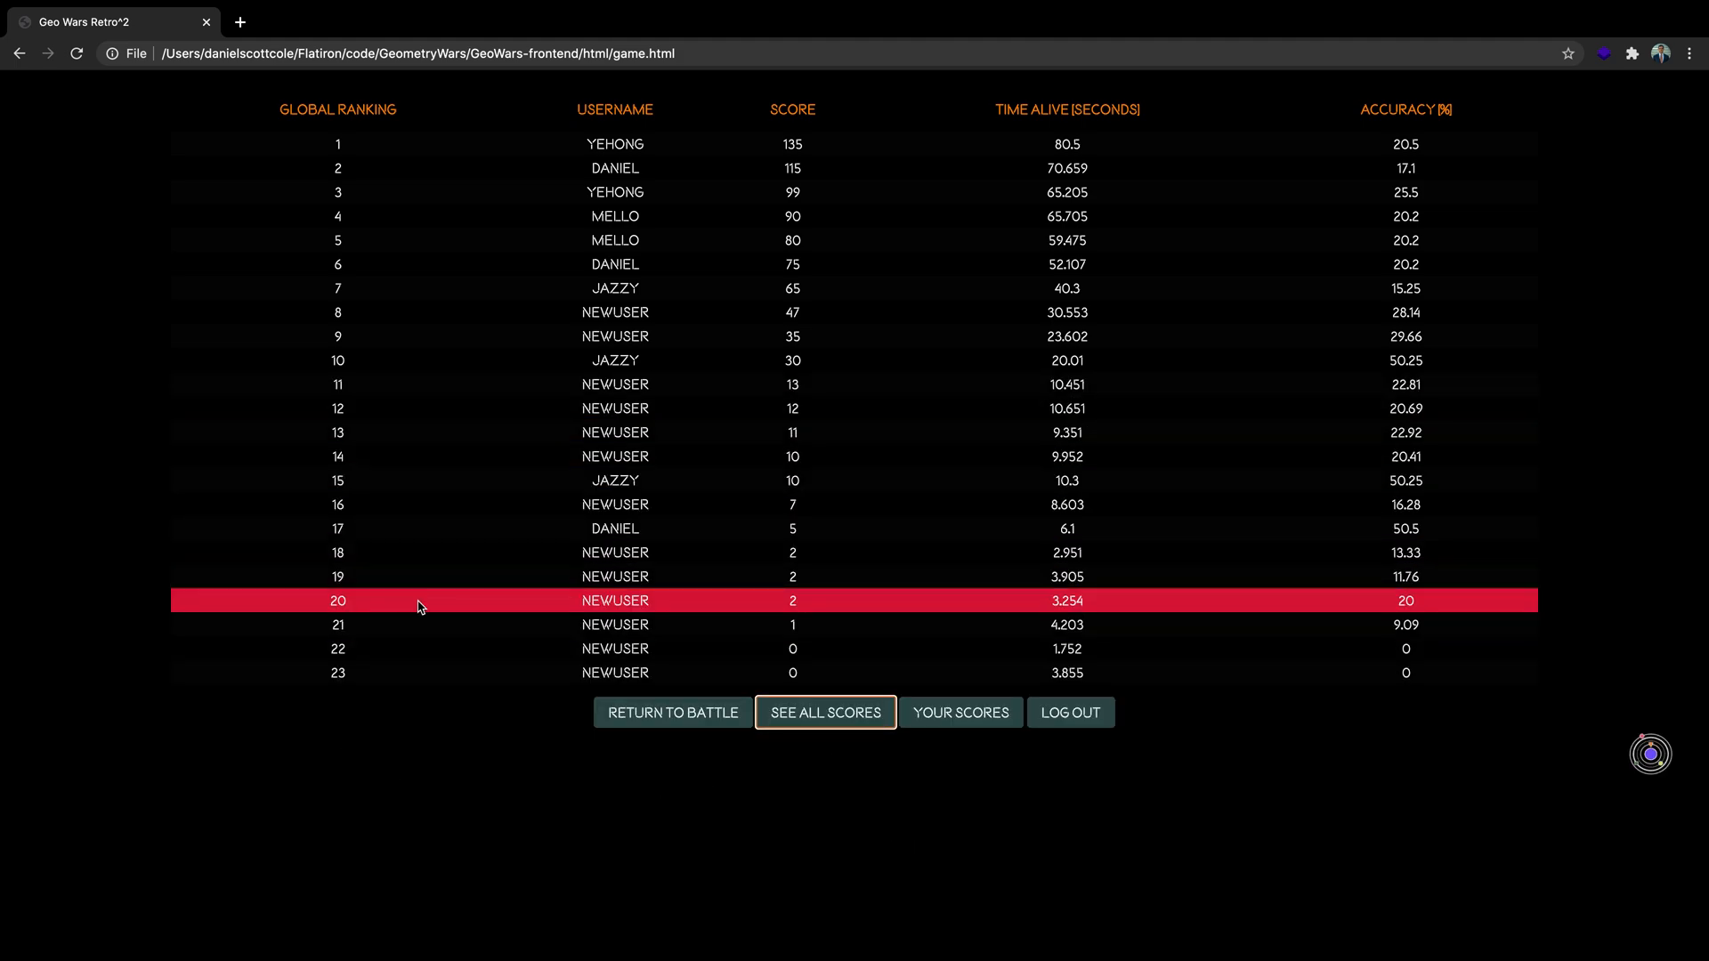
mouse_move(971, 719)
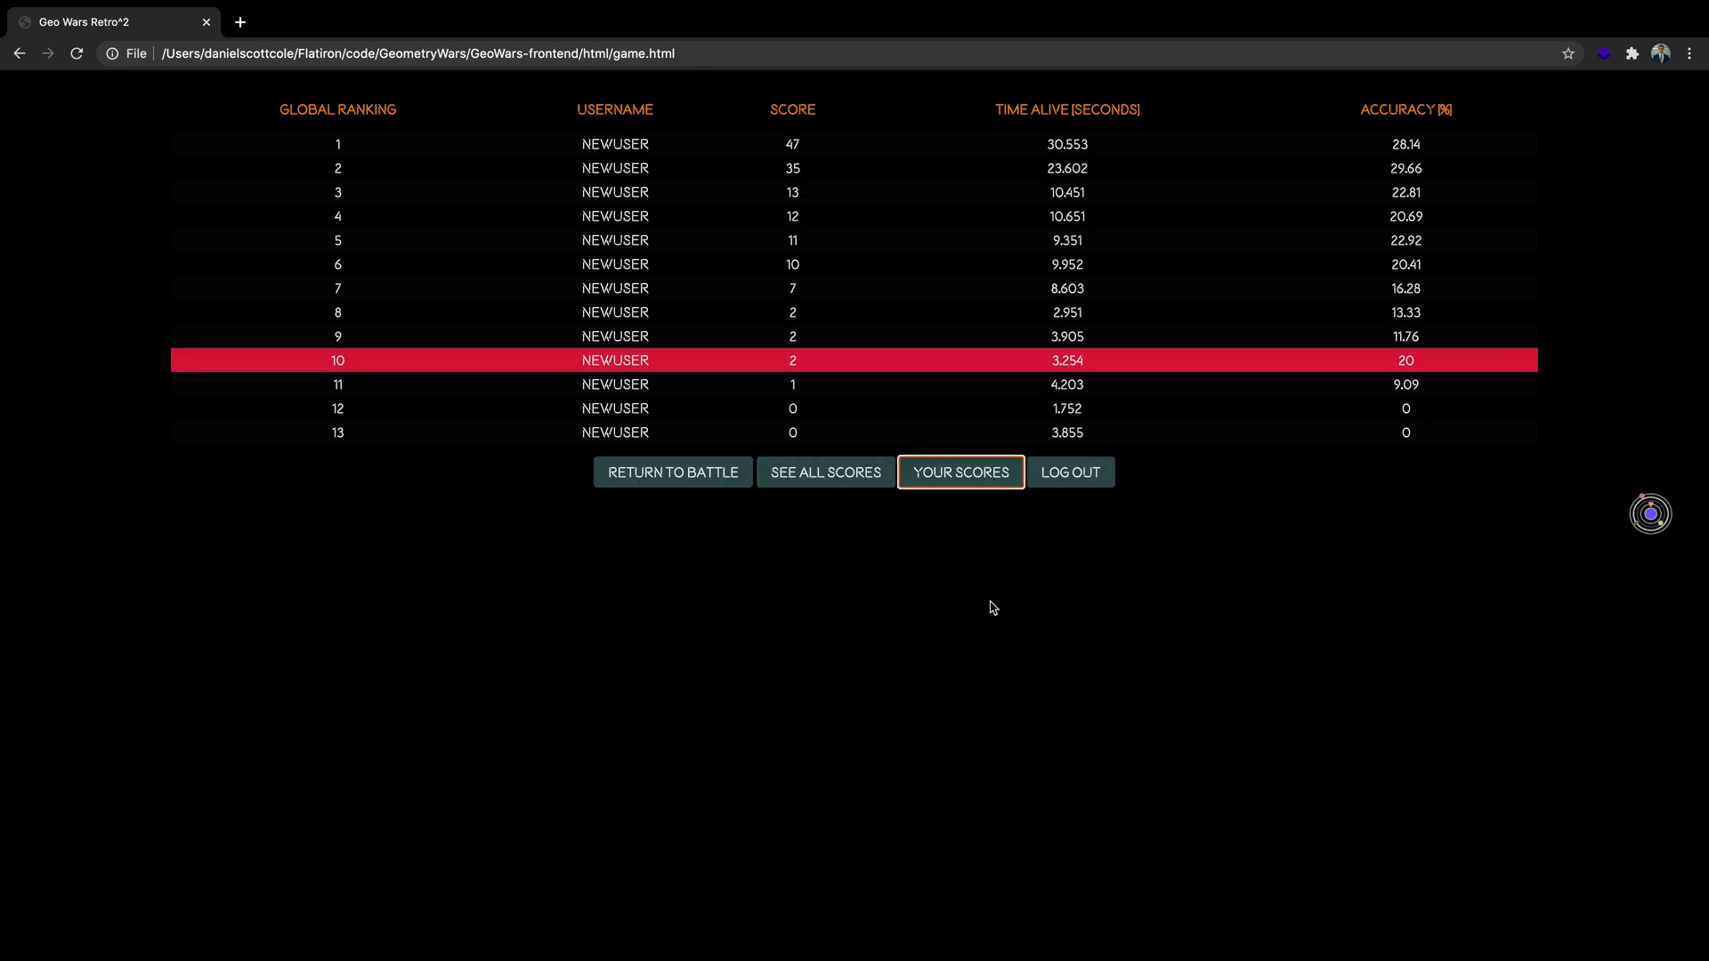
mouse_move(1012, 595)
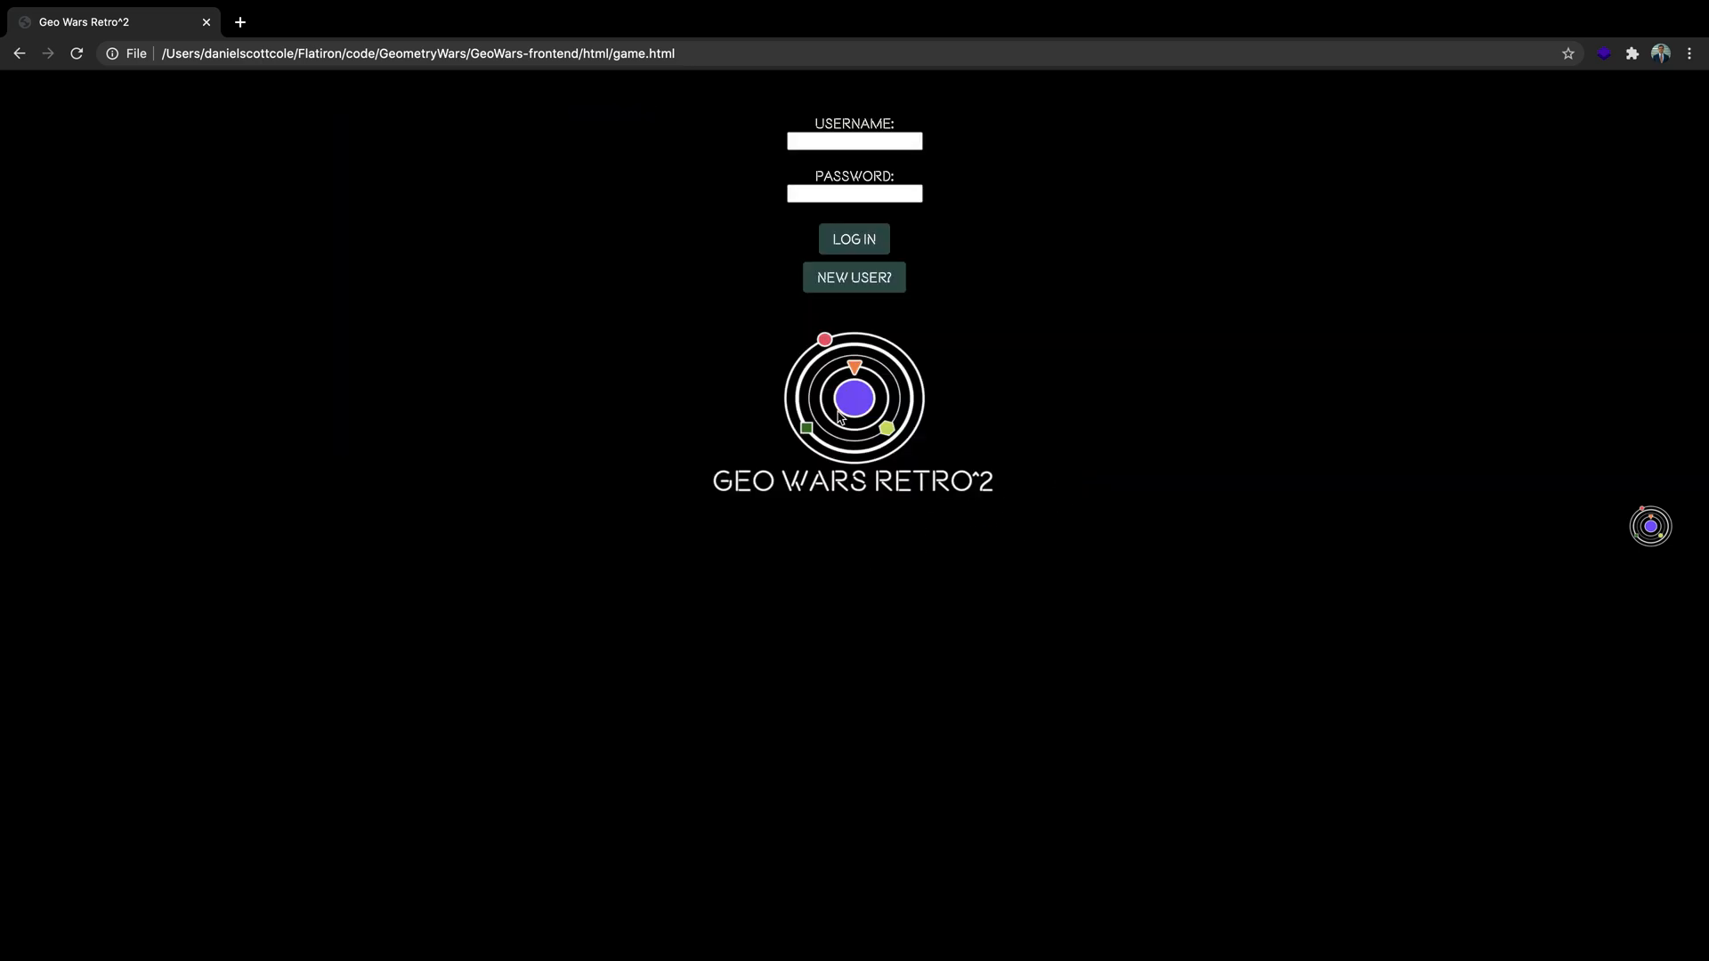
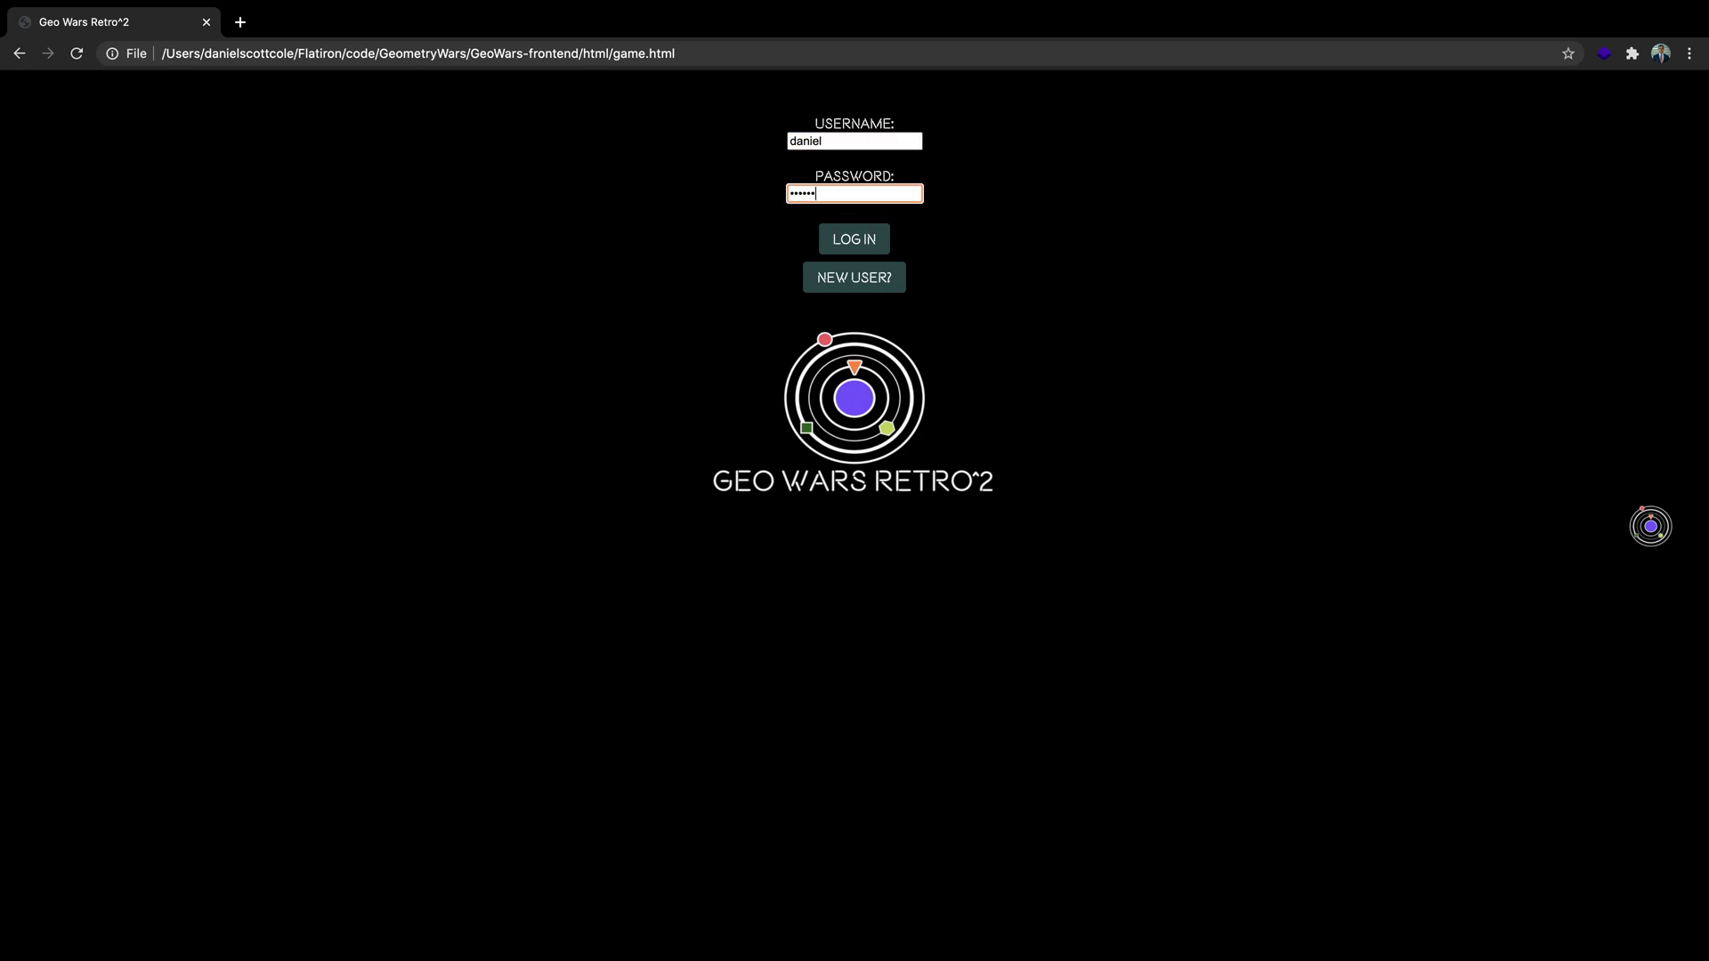
- Log in as 'dani' and bring up the complete list of 24 scores
click(854, 238)
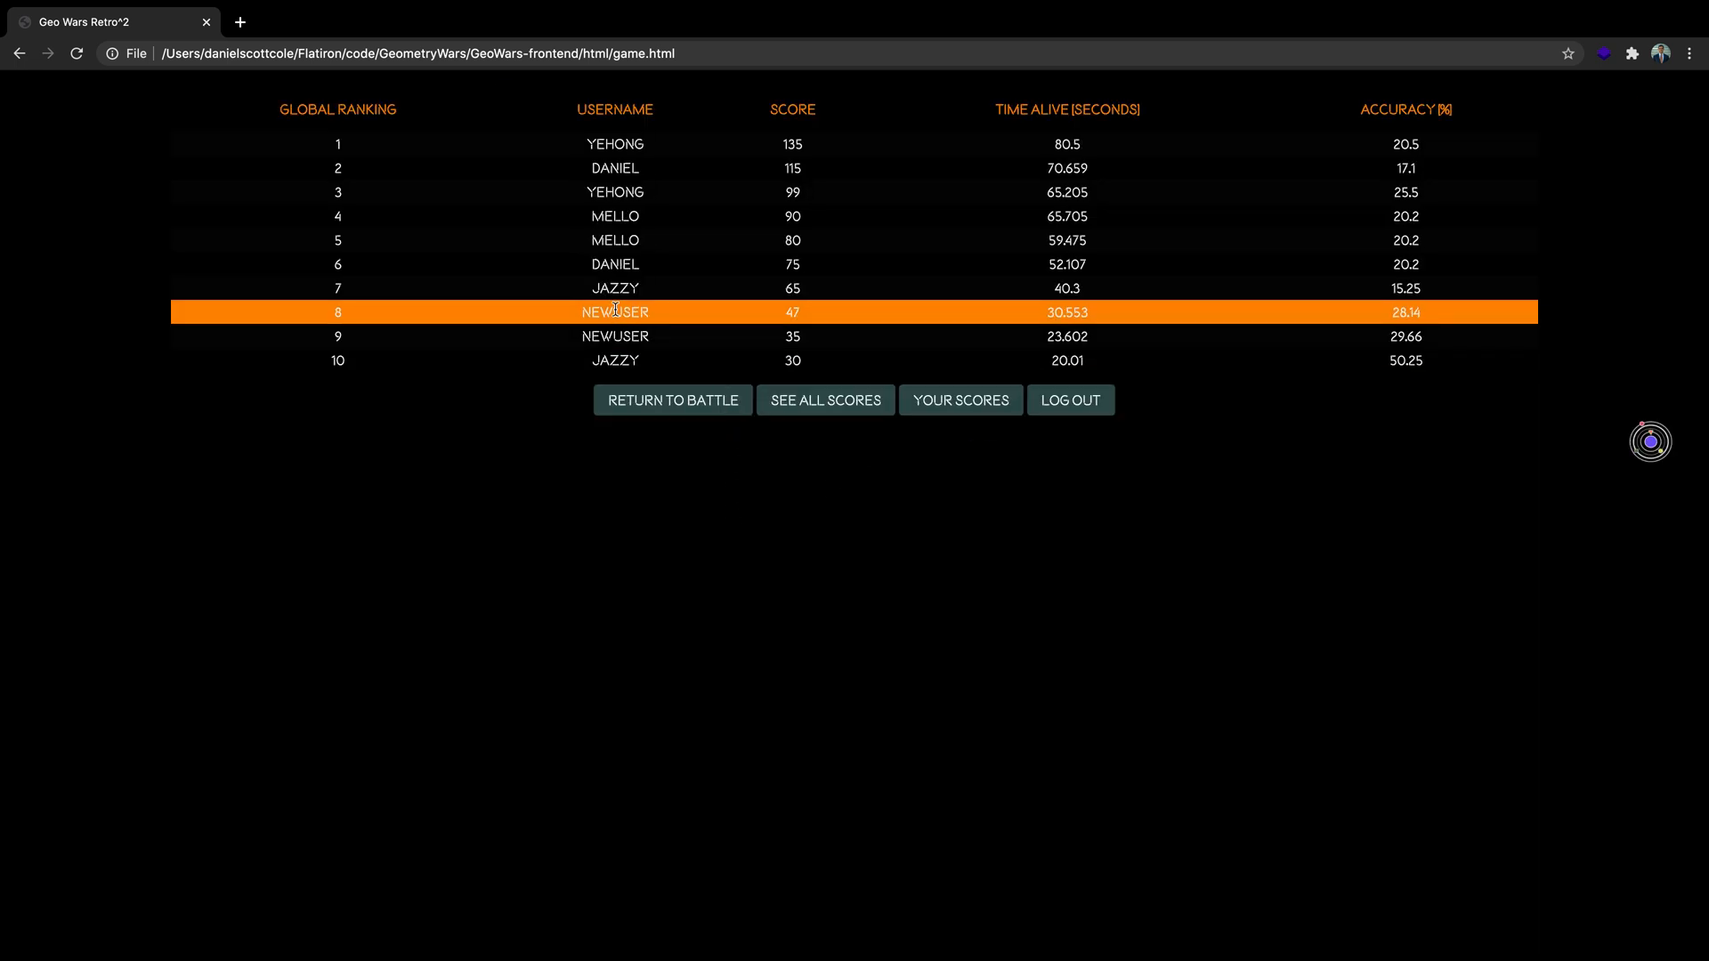
mouse_move(660, 316)
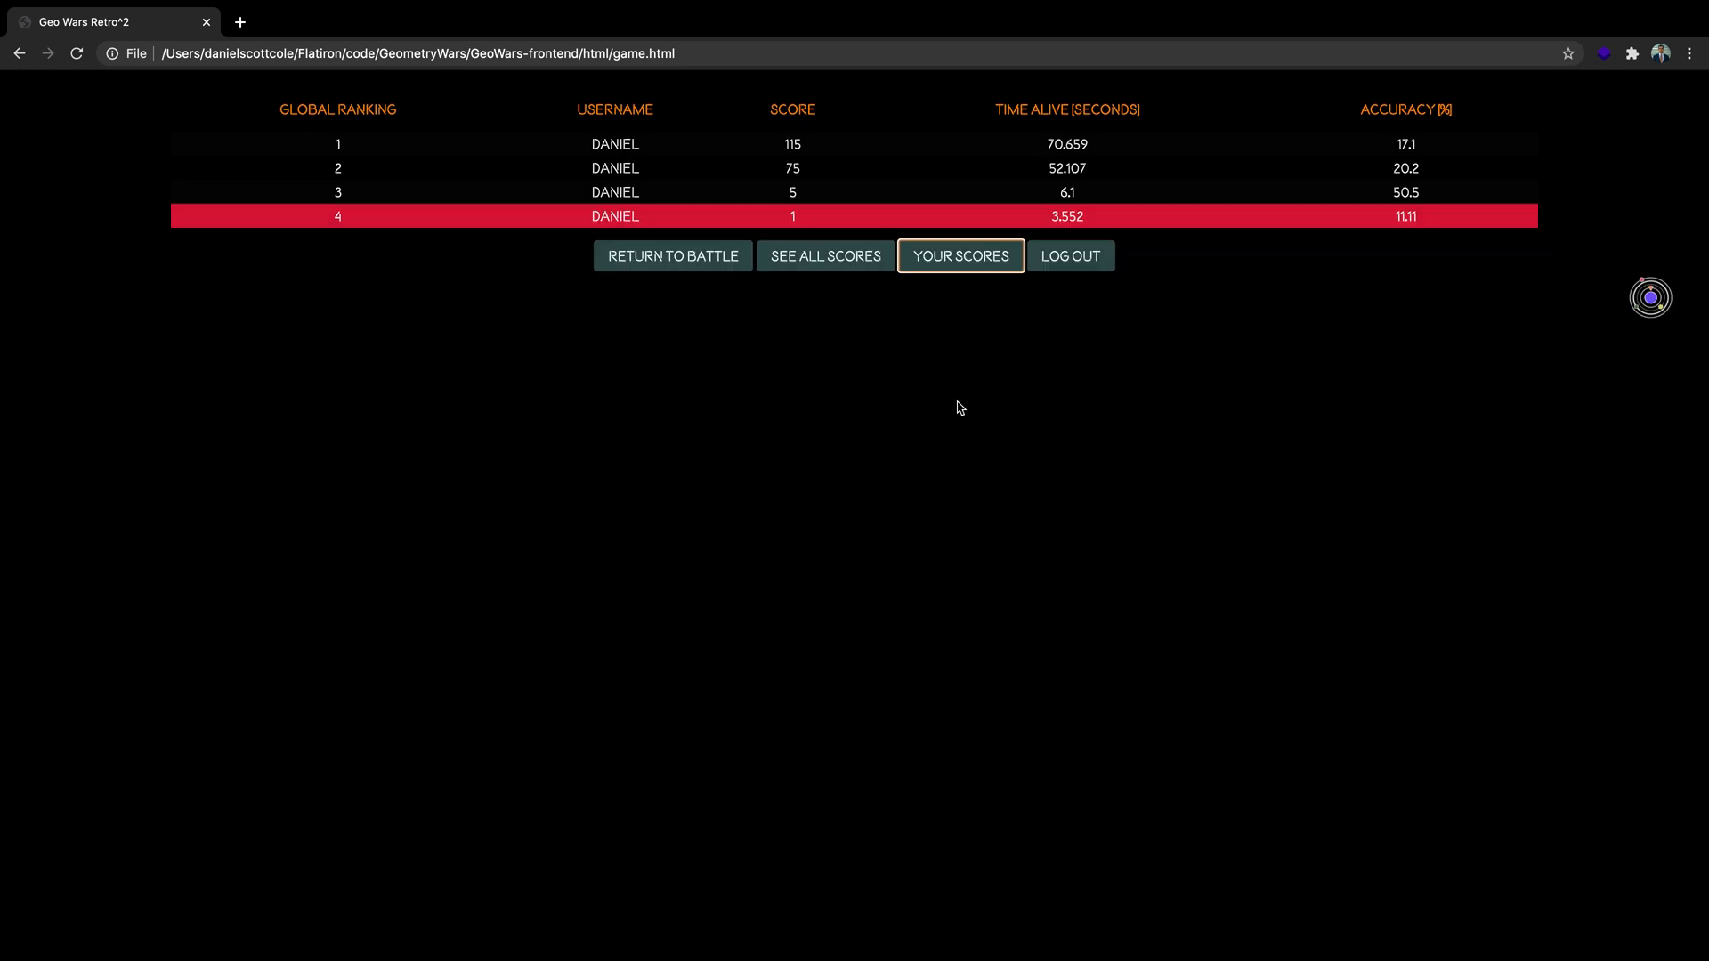
mouse_move(824, 345)
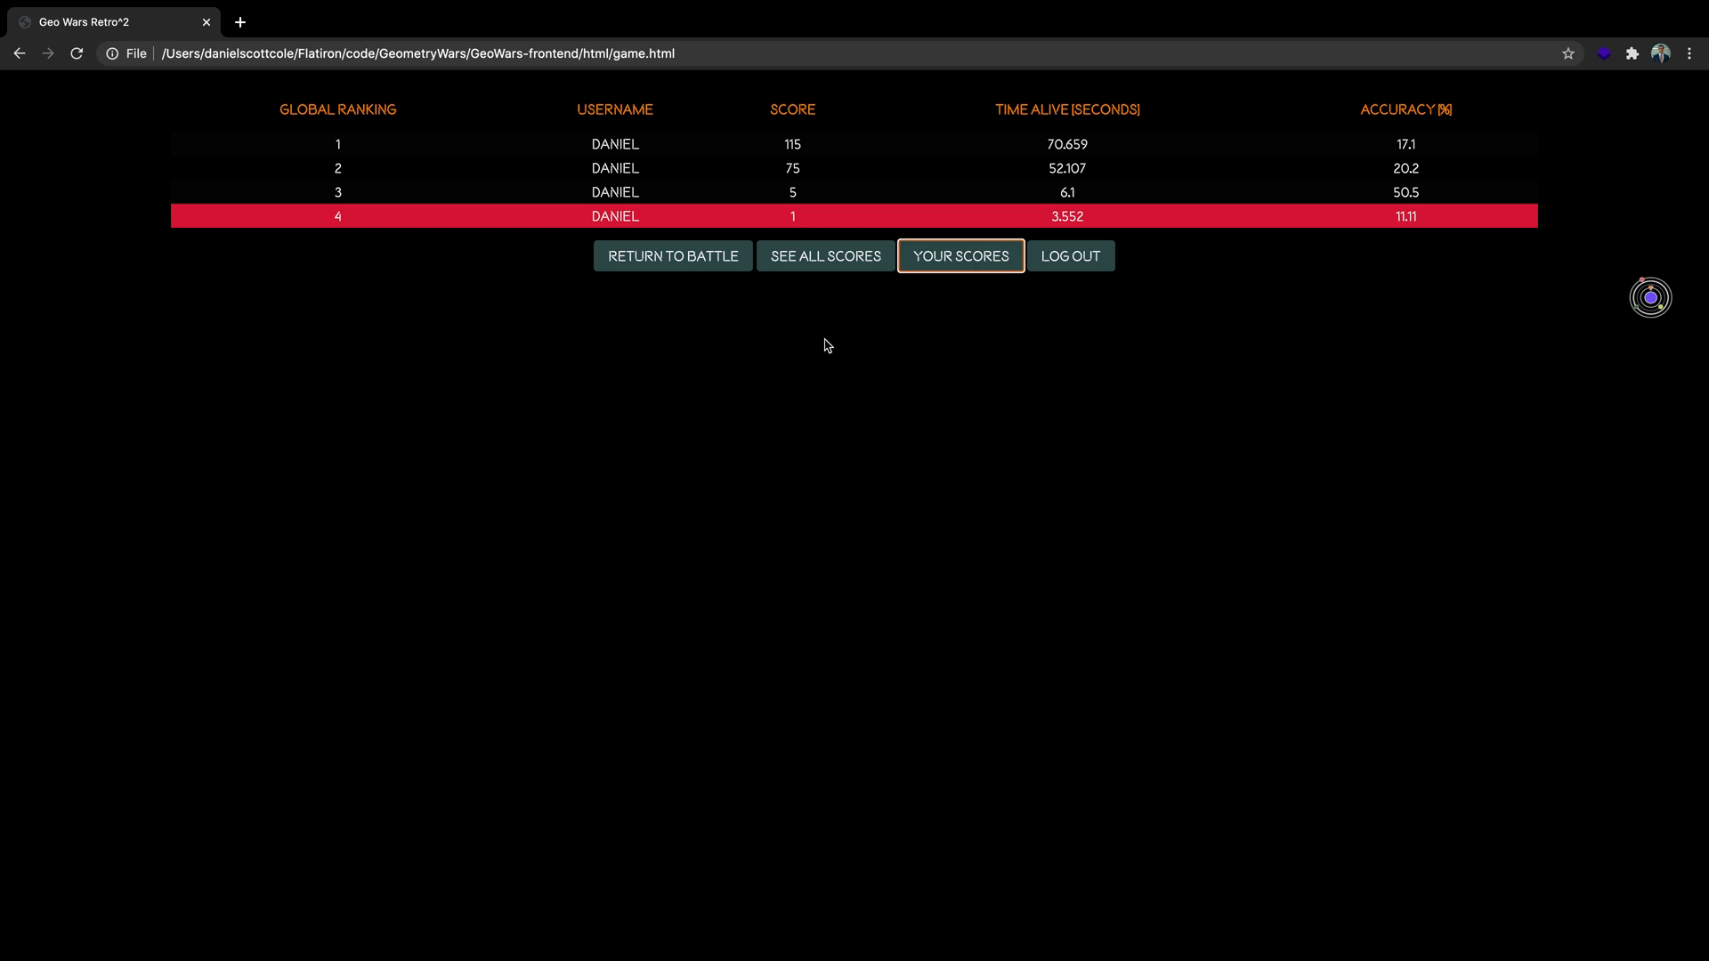
click(824, 256)
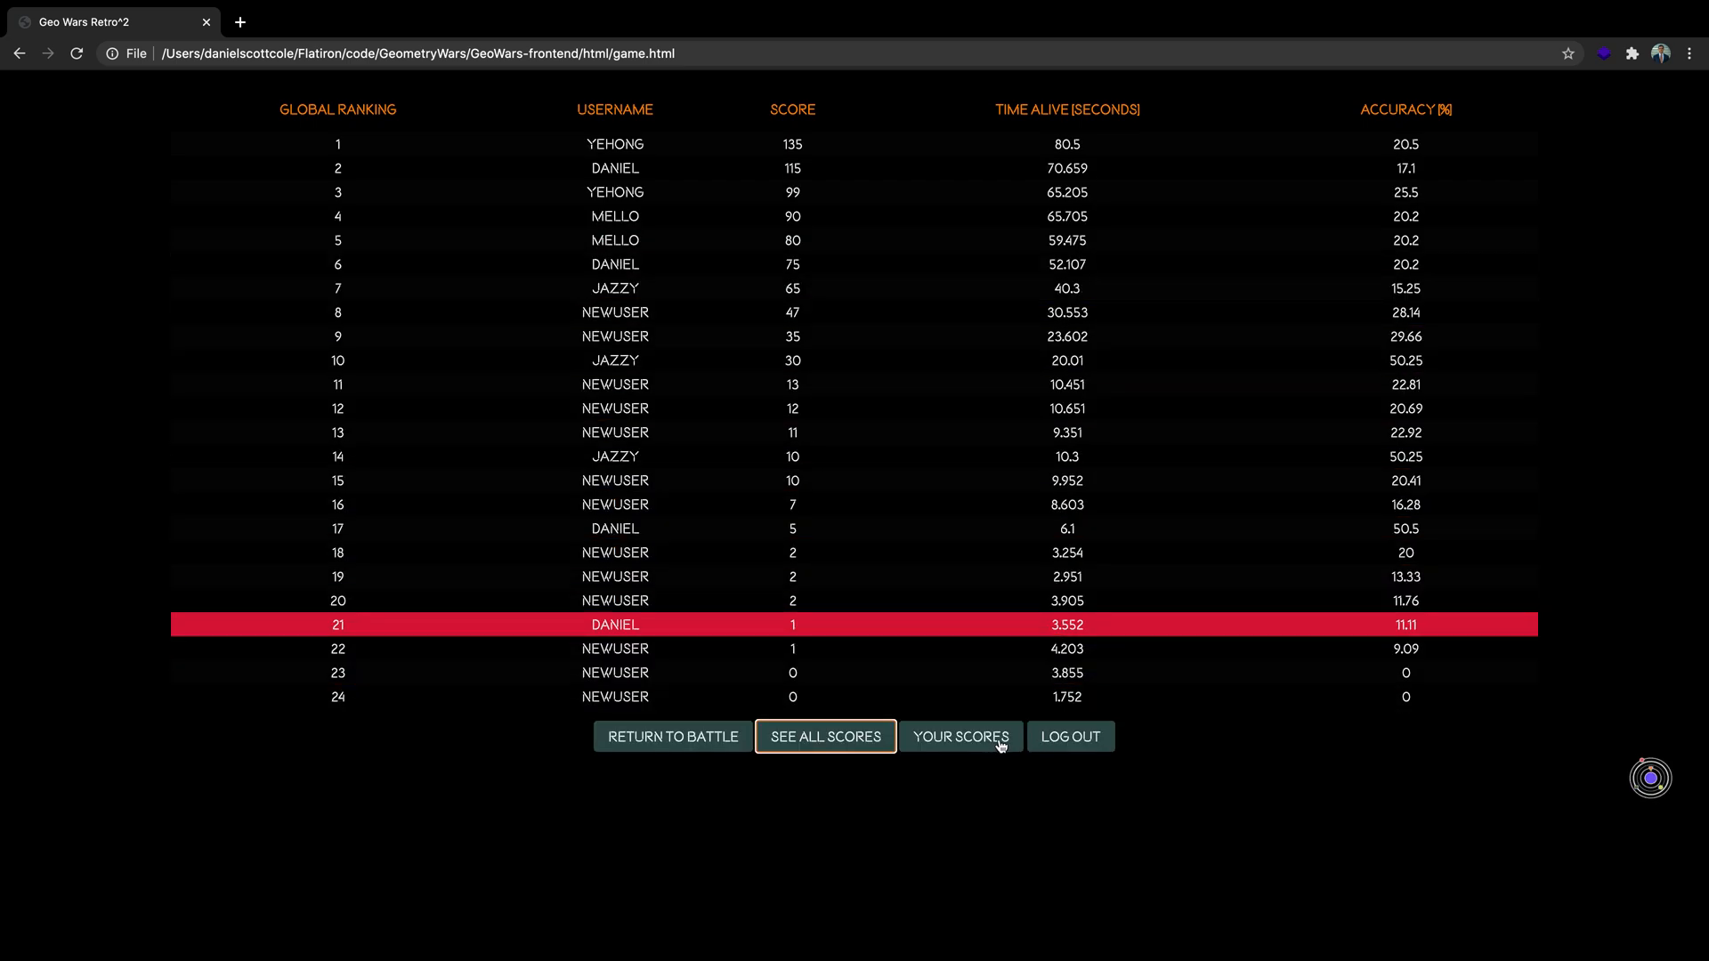
- Begin a fresh round as the second player, with time, score and accuracy at zero
click(671, 736)
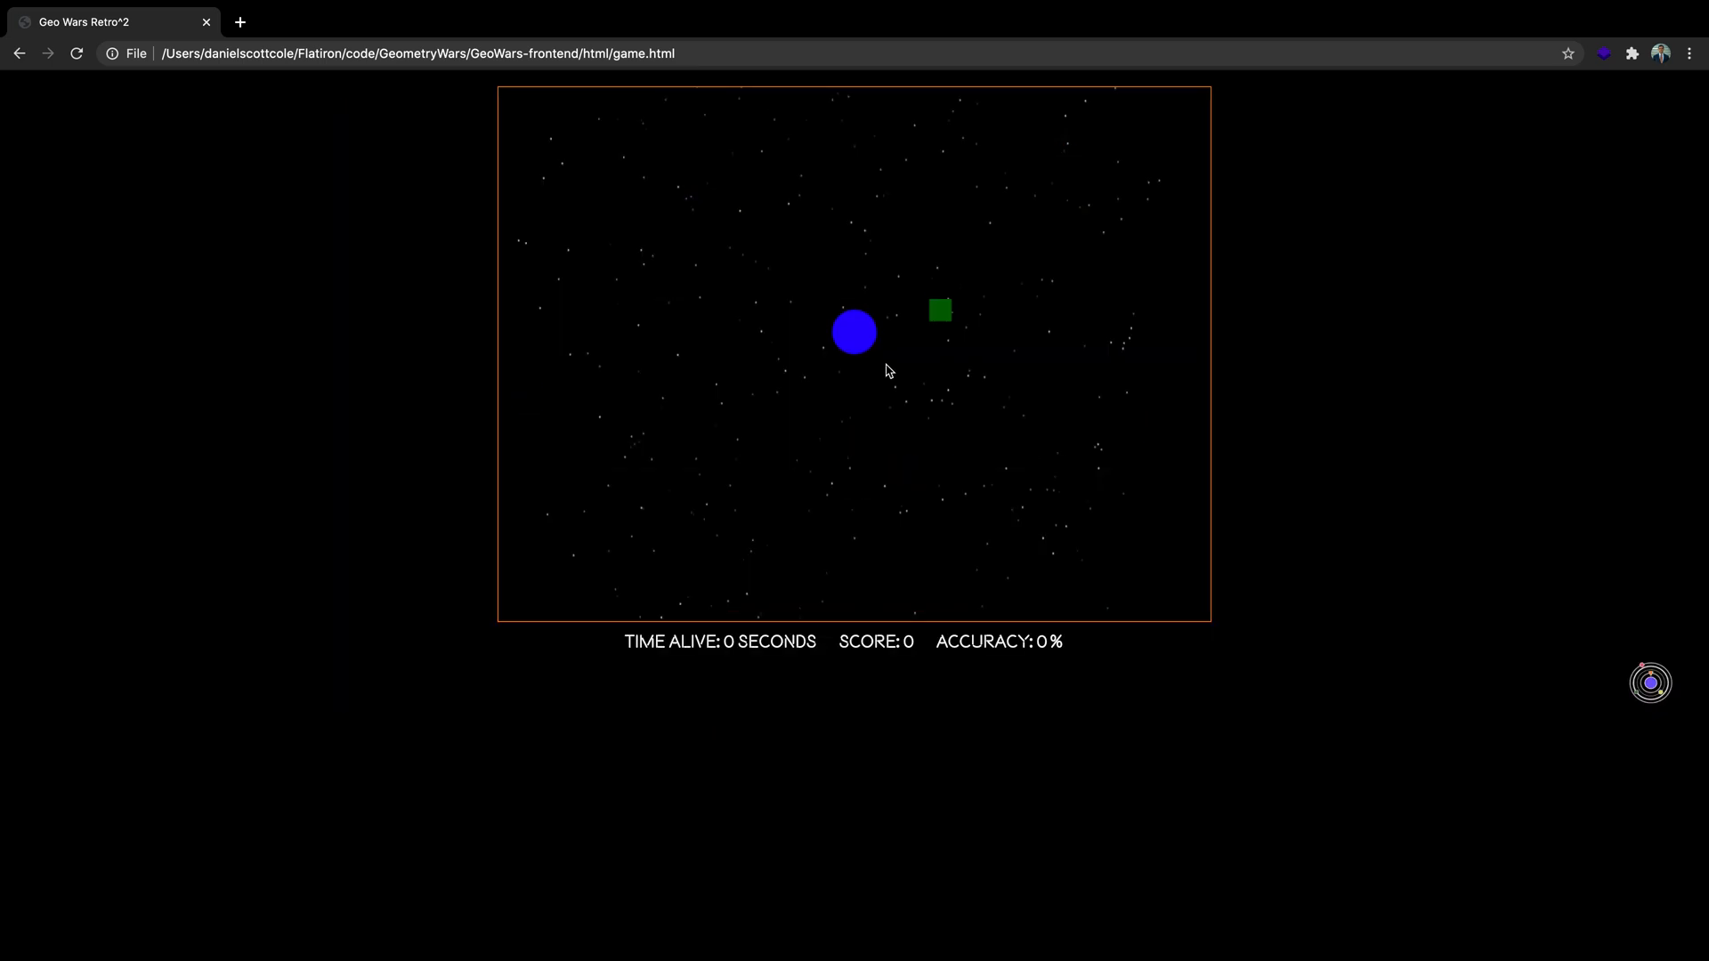